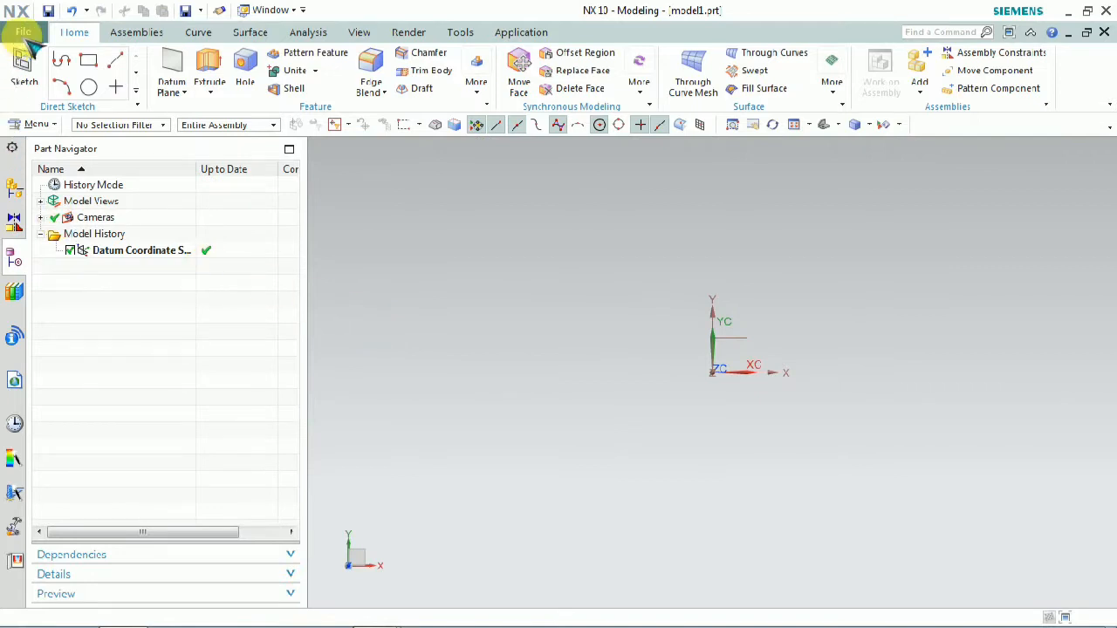
Step: Bring up the File menu's Import formats list showing AutoCAD DXF/DWG
{"action": "left_click", "coordinate": [22, 31]}
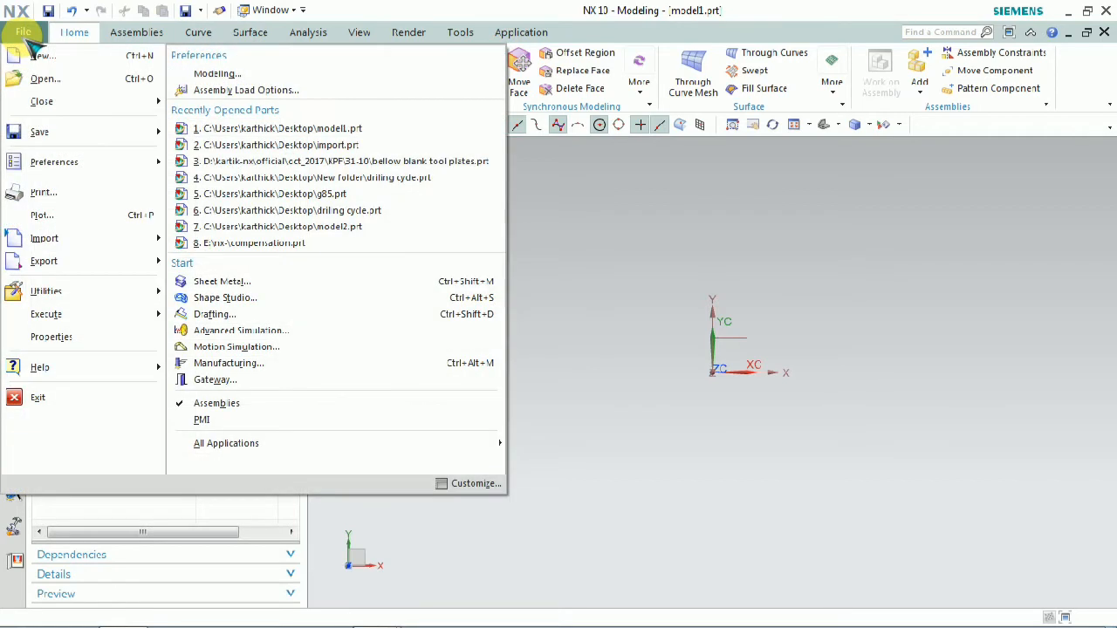
{"action": "left_click", "coordinate": [45, 237]}
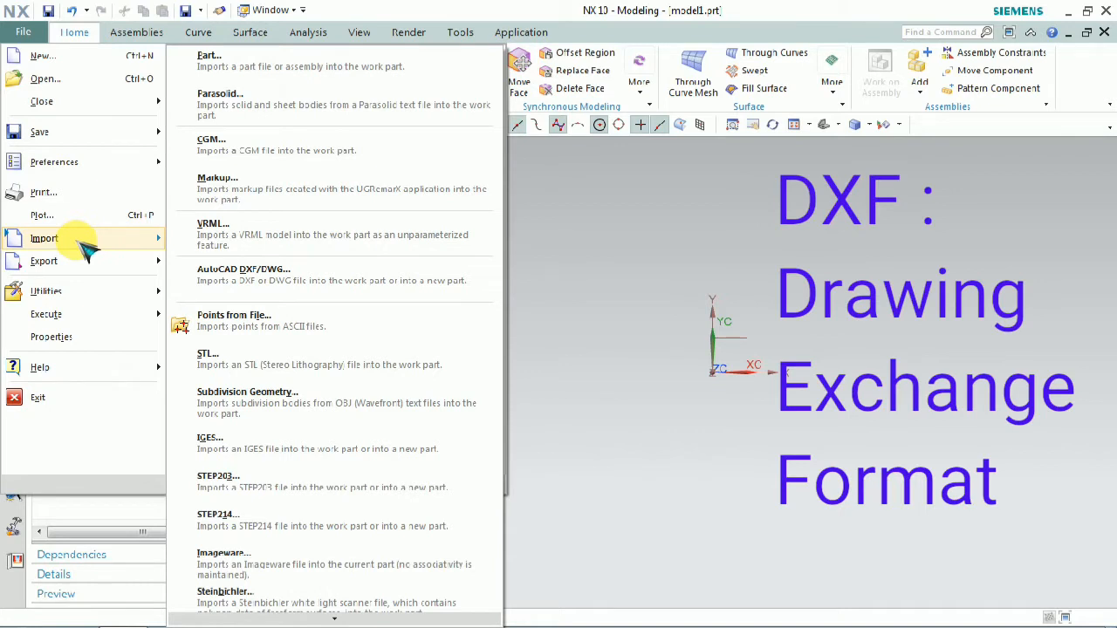
{"action": "mouse_move", "coordinate": [280, 143]}
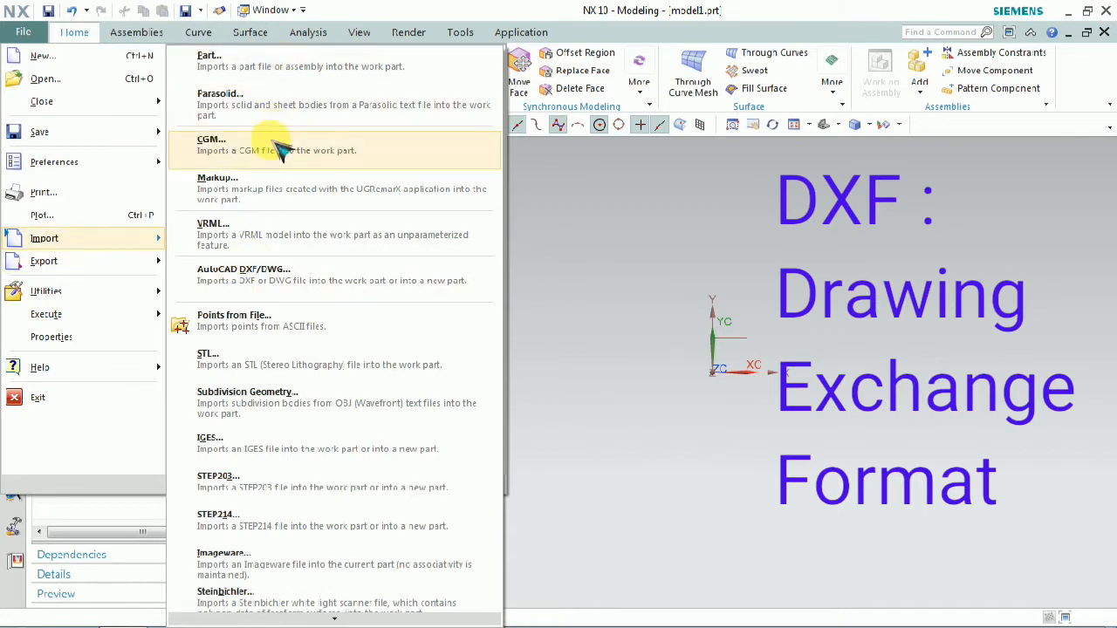
{"action": "mouse_move", "coordinate": [436, 305]}
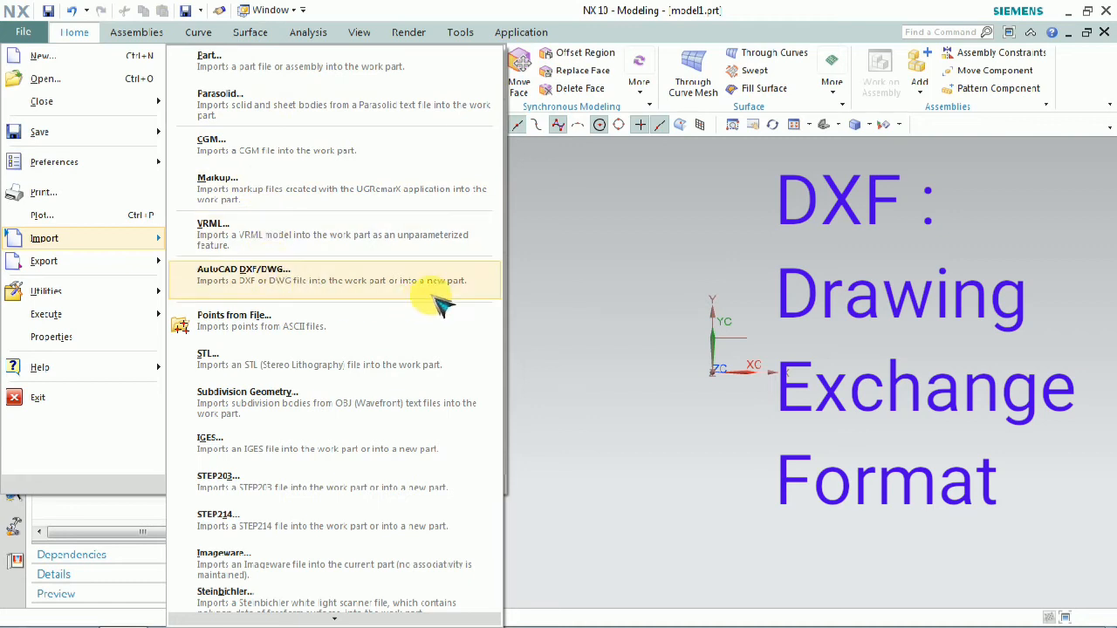
{"action": "mouse_move", "coordinate": [436, 300]}
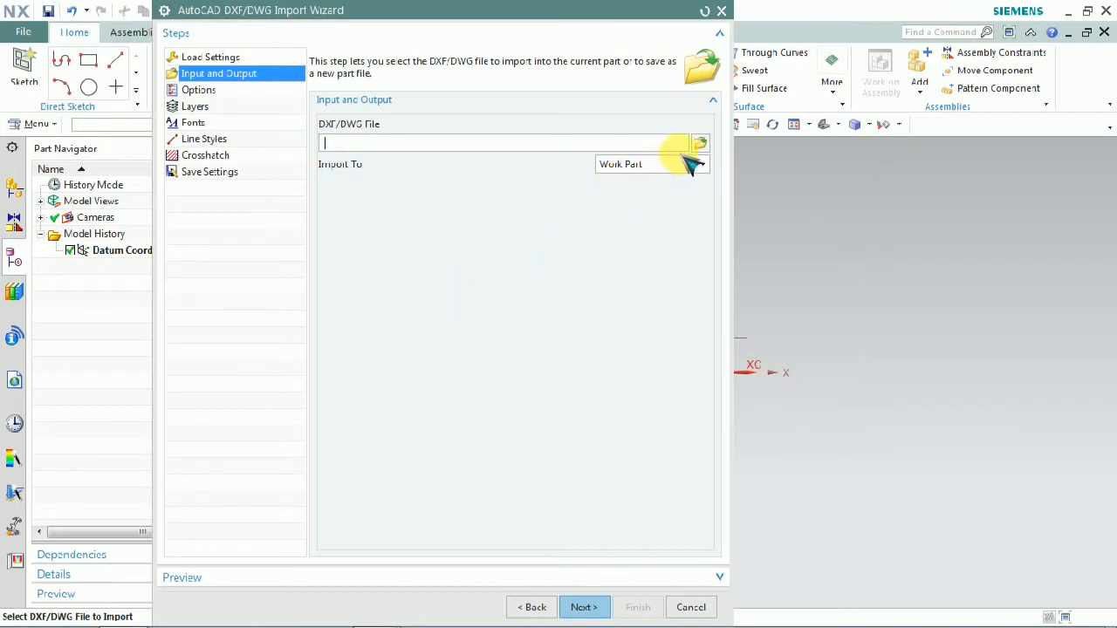
{"action": "mouse_move", "coordinate": [393, 196]}
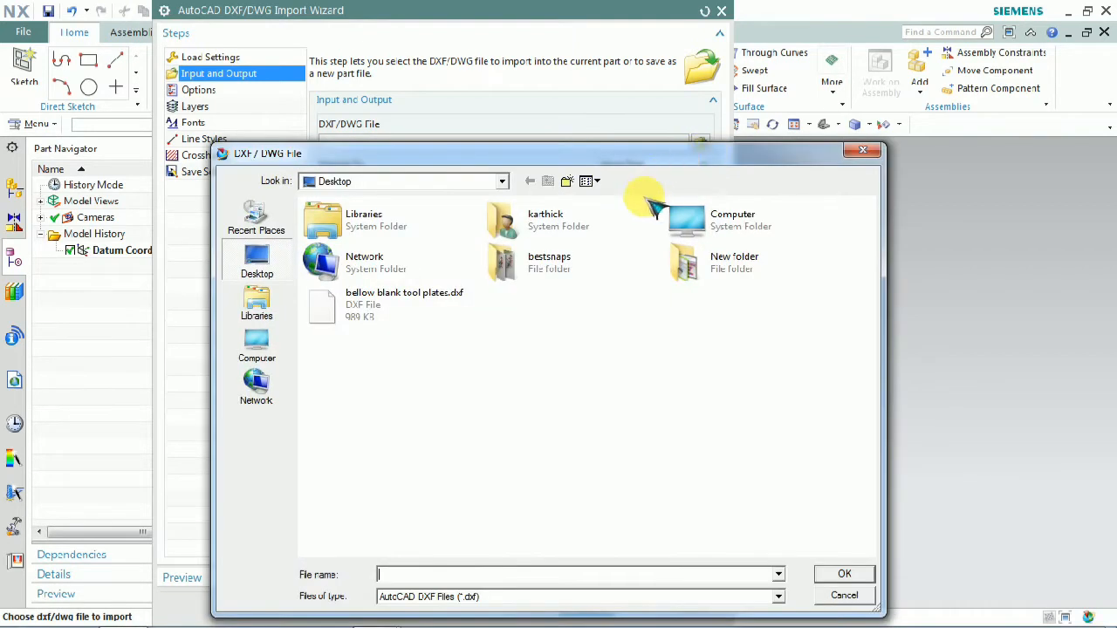
Step: Choose bellow blank tool plates.dxf from the Desktop as the import source file
{"action": "left_click", "coordinate": [405, 303]}
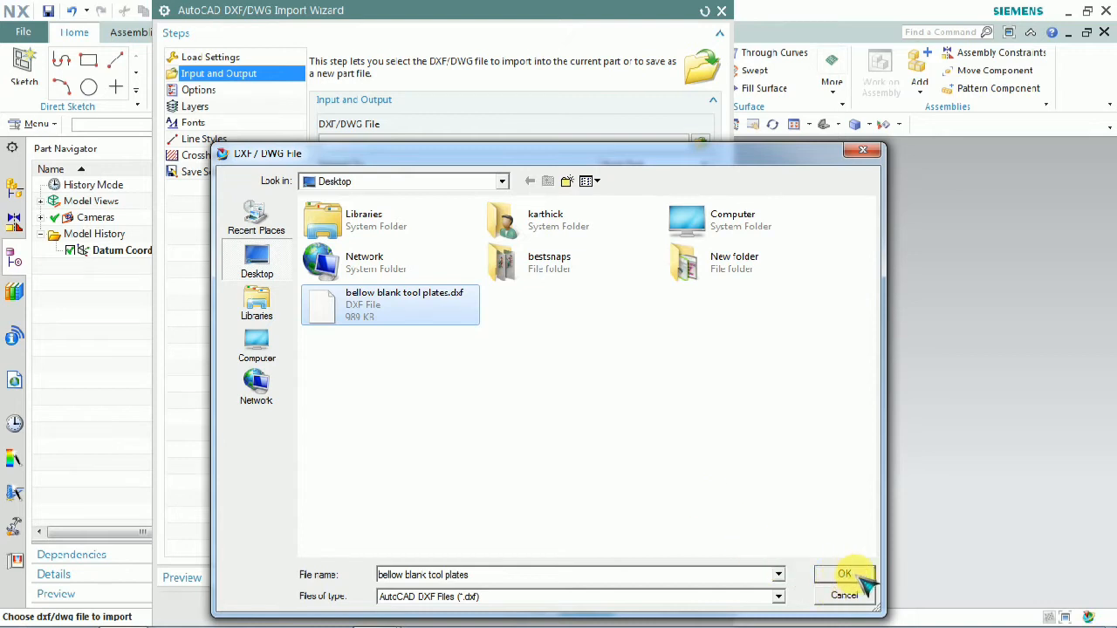
{"action": "left_click", "coordinate": [845, 573]}
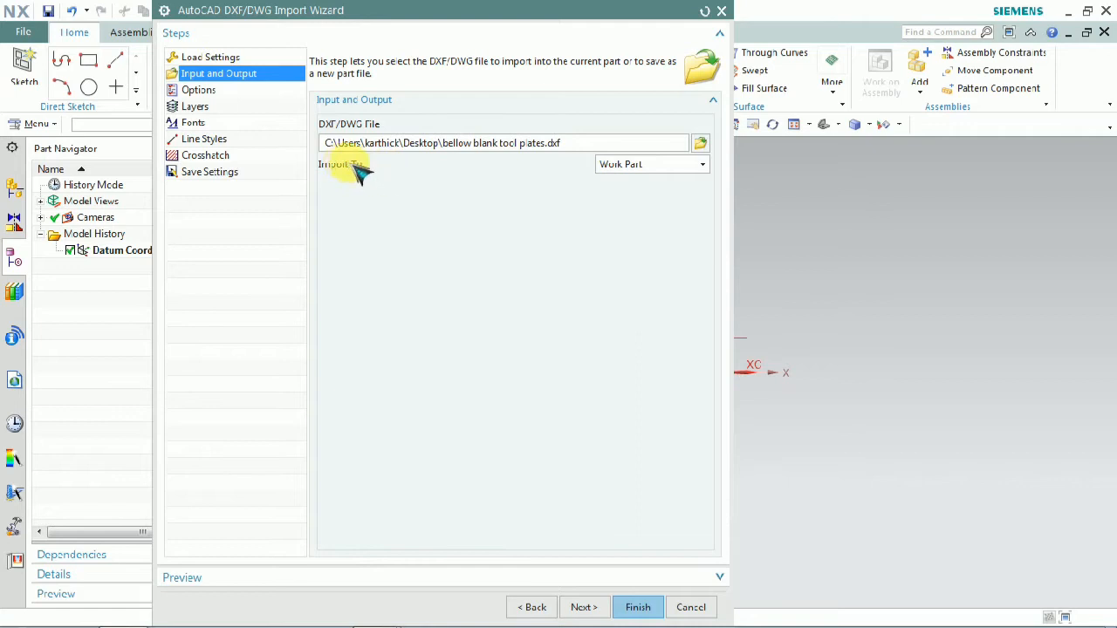
{"action": "mouse_move", "coordinate": [398, 174]}
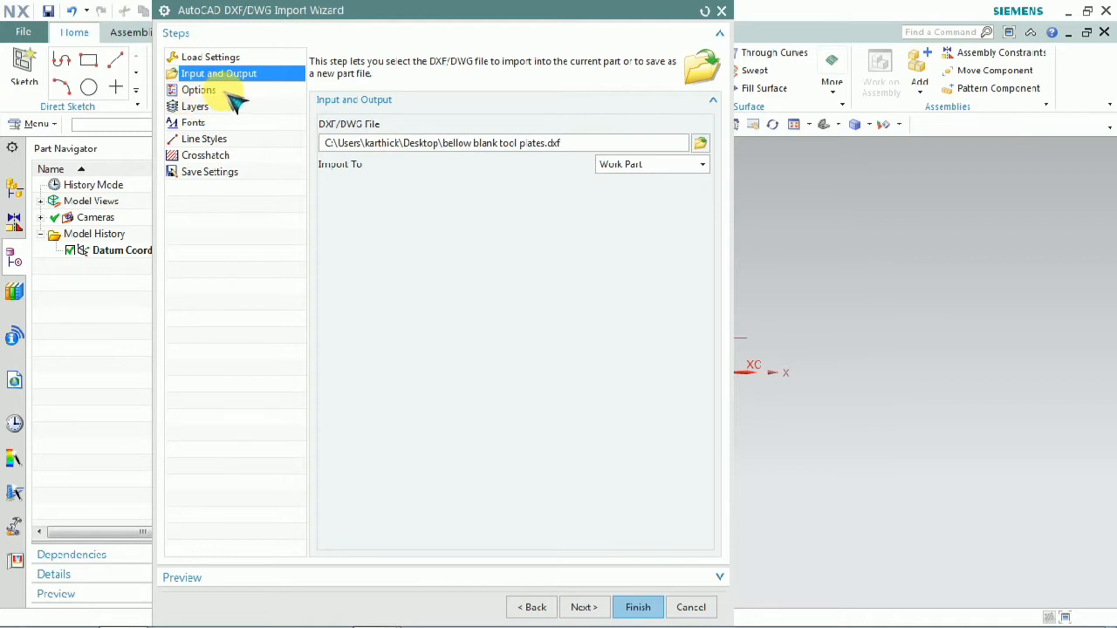
Step: Move the import wizard to its Options step for polylines, dimensions and blocks
{"action": "left_click", "coordinate": [199, 90]}
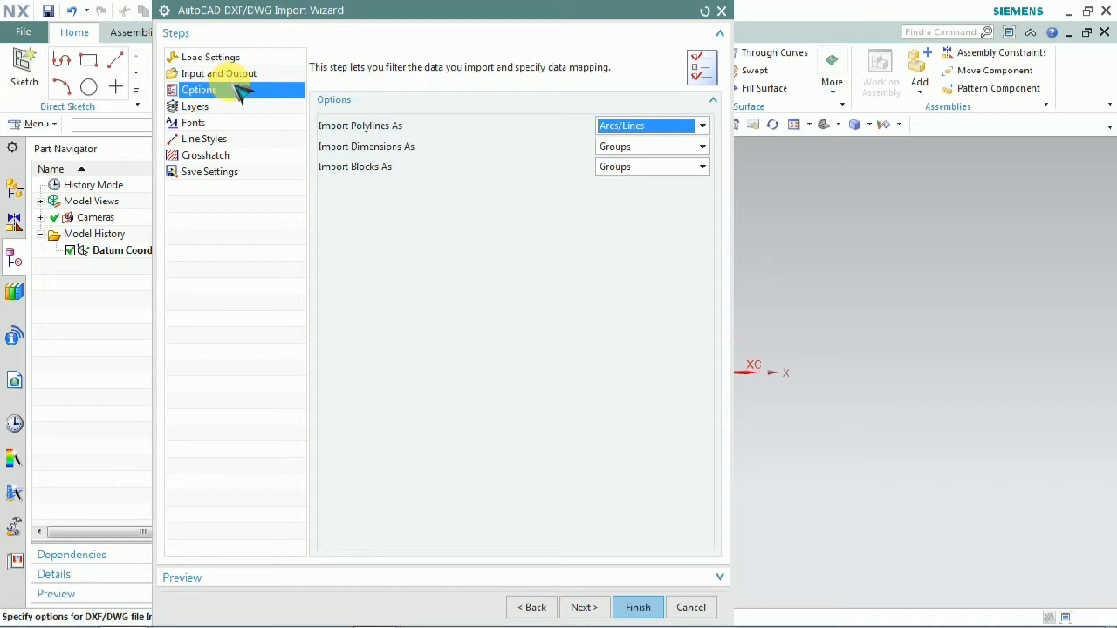
{"action": "mouse_move", "coordinate": [265, 153]}
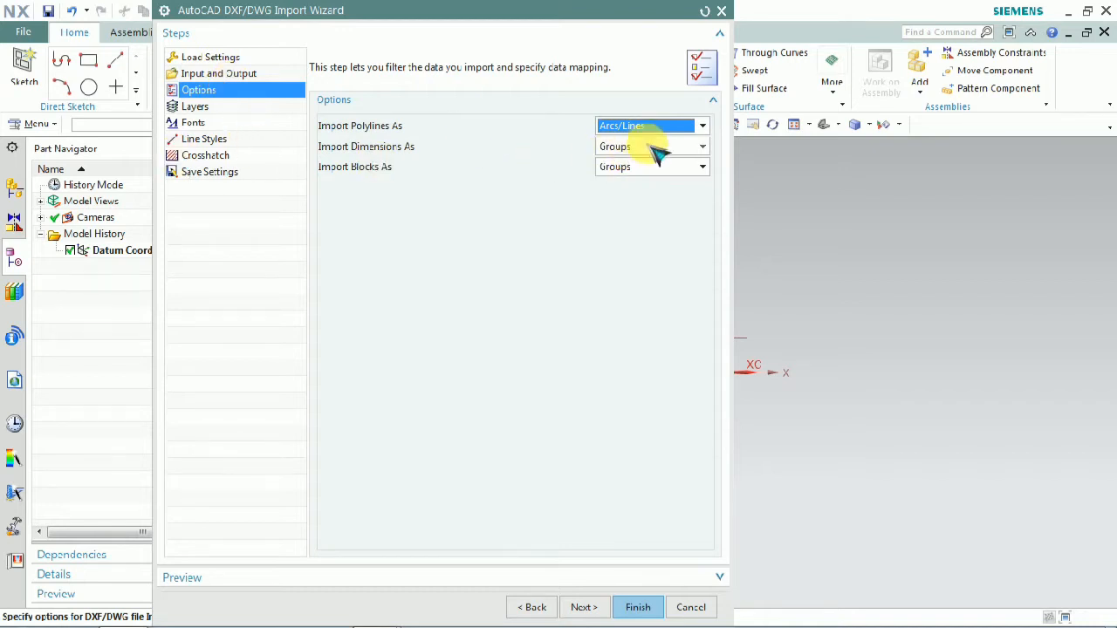
{"action": "mouse_move", "coordinate": [730, 157]}
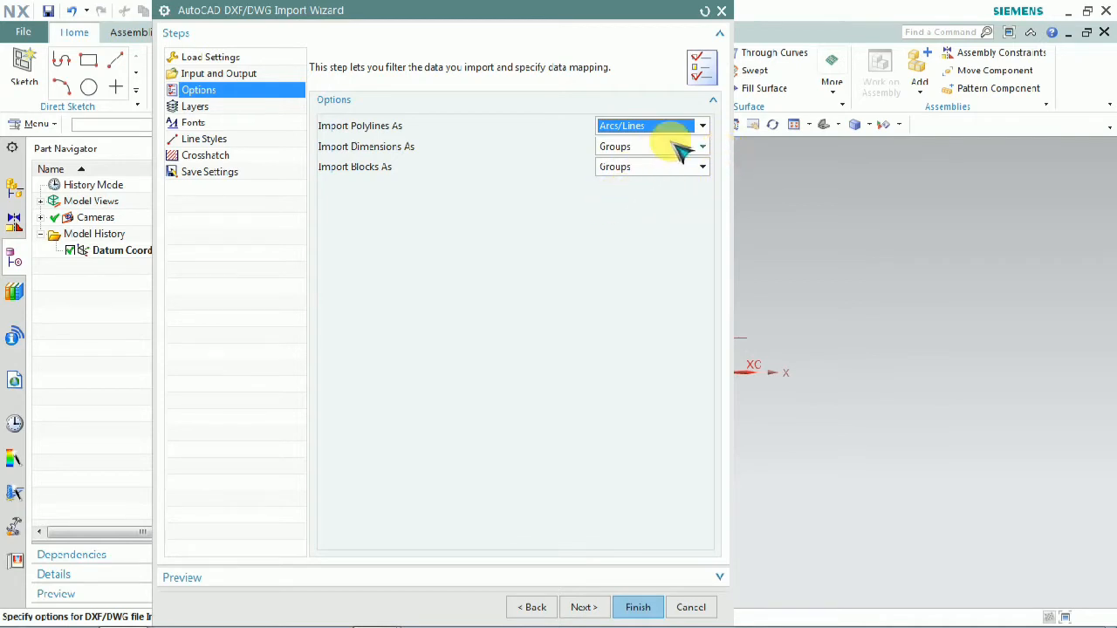
{"action": "mouse_move", "coordinate": [701, 157]}
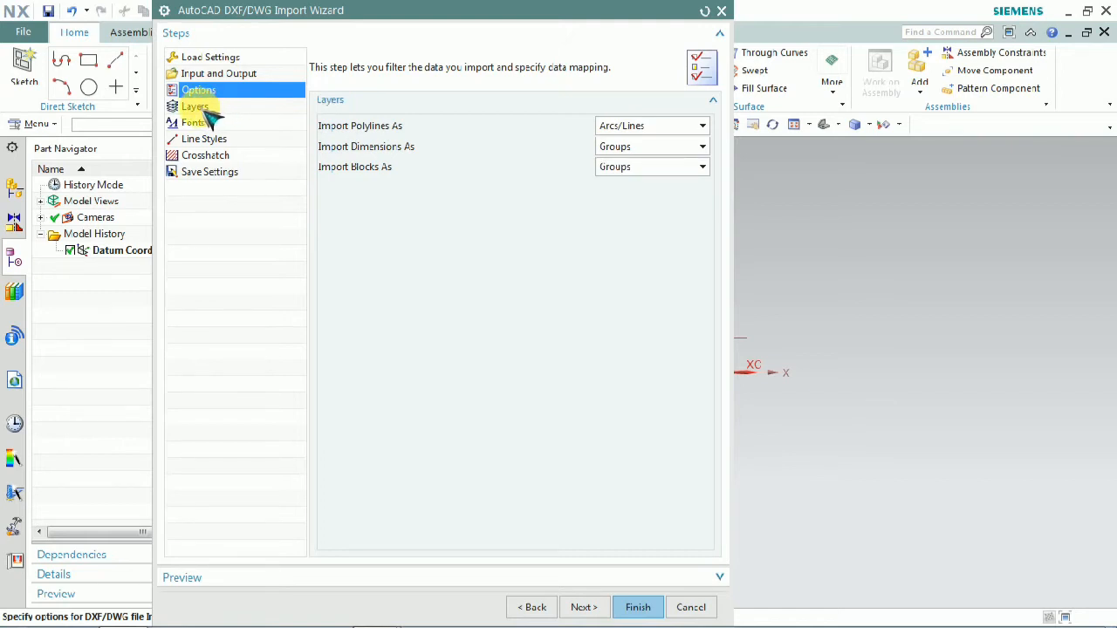
Step: Step through Layers, Fonts, Line Styles and Crosshatch mappings to reach Save Settings
{"action": "left_click", "coordinate": [195, 106]}
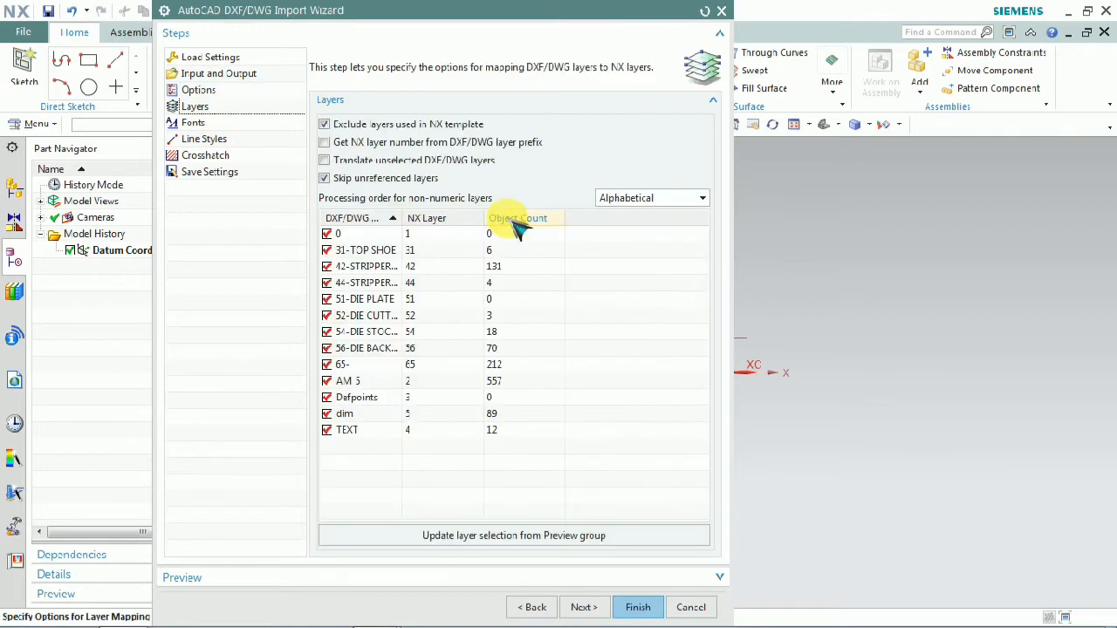
{"action": "mouse_move", "coordinate": [607, 288]}
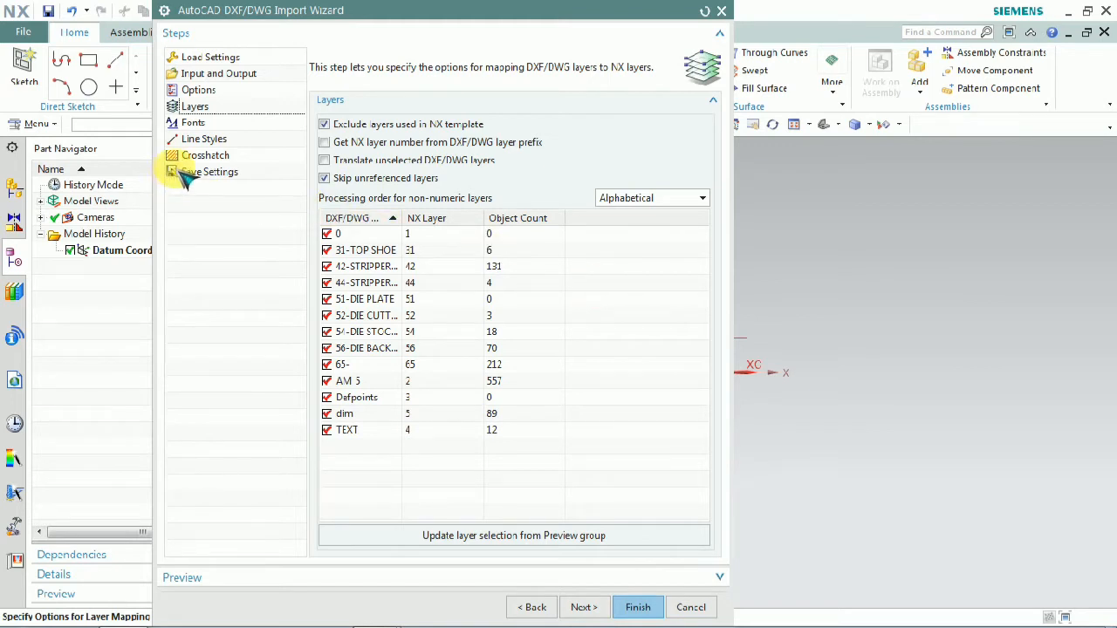
{"action": "left_click", "coordinate": [192, 122]}
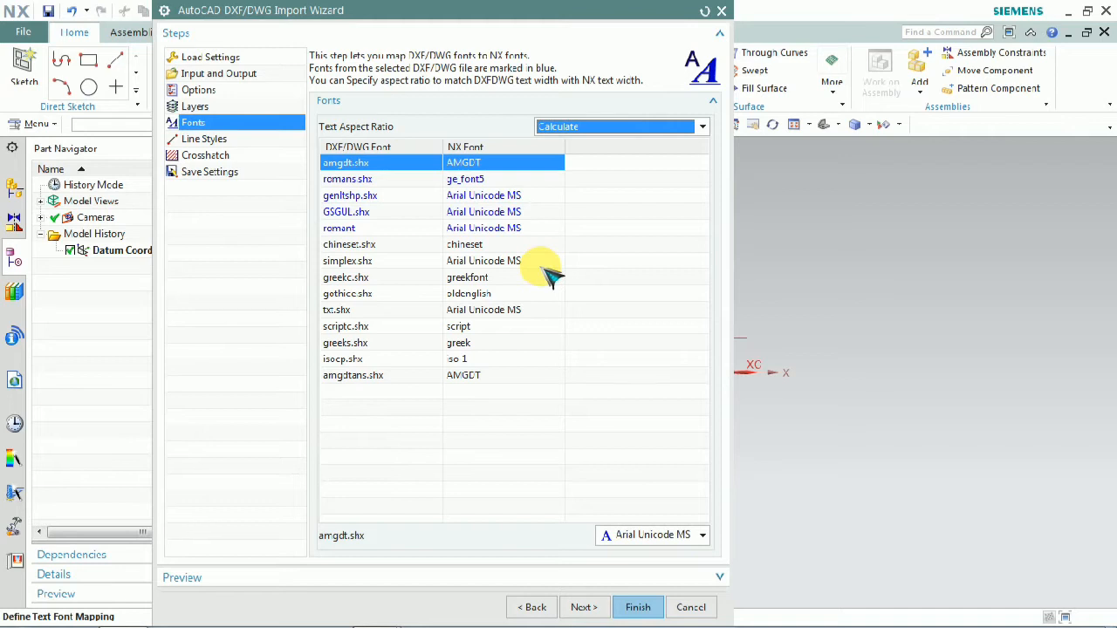
{"action": "mouse_move", "coordinate": [620, 138]}
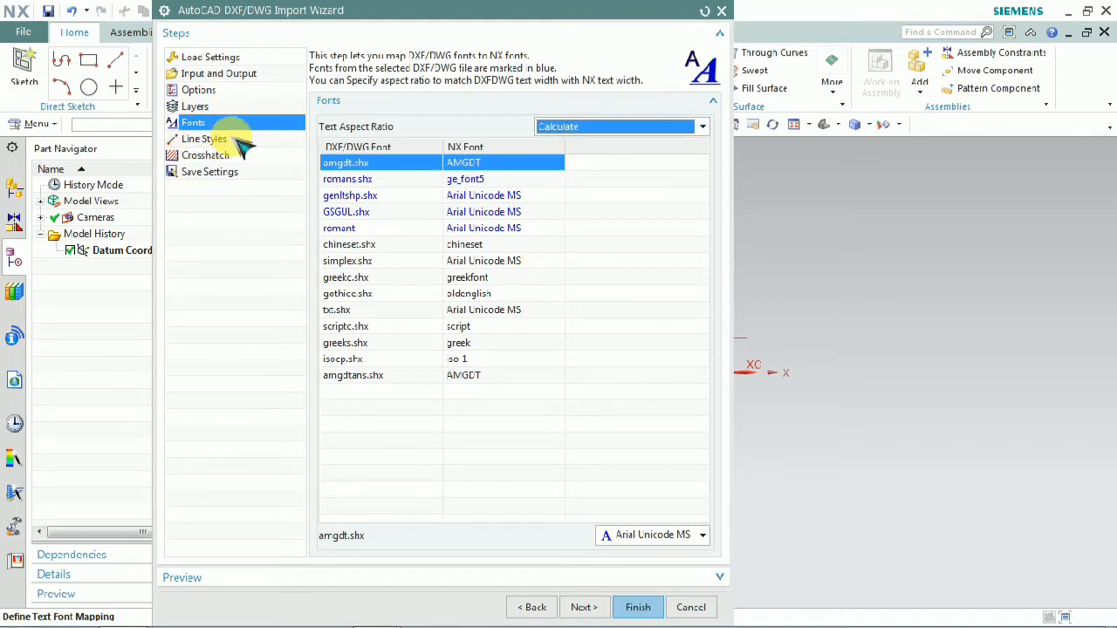
{"action": "left_click", "coordinate": [205, 140]}
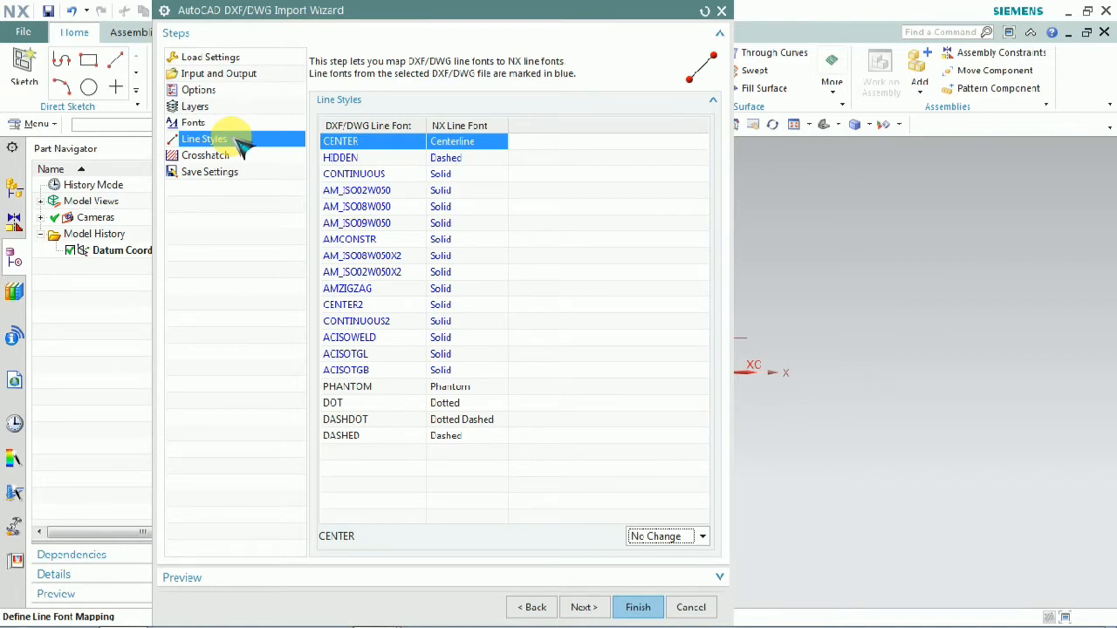
{"action": "left_click", "coordinate": [206, 155]}
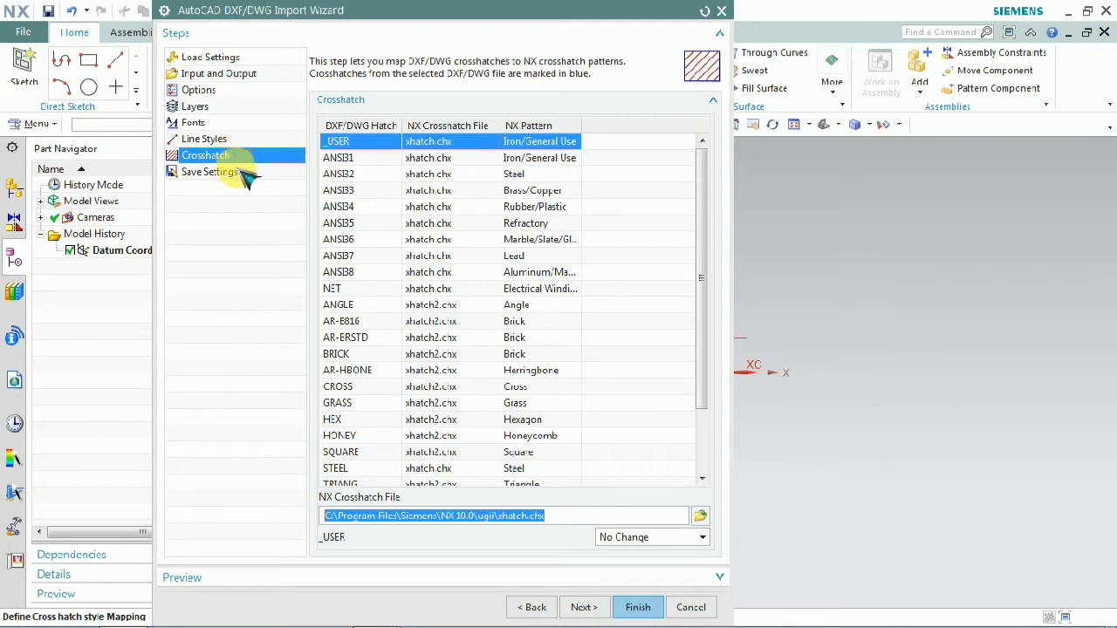
{"action": "left_click", "coordinate": [210, 171]}
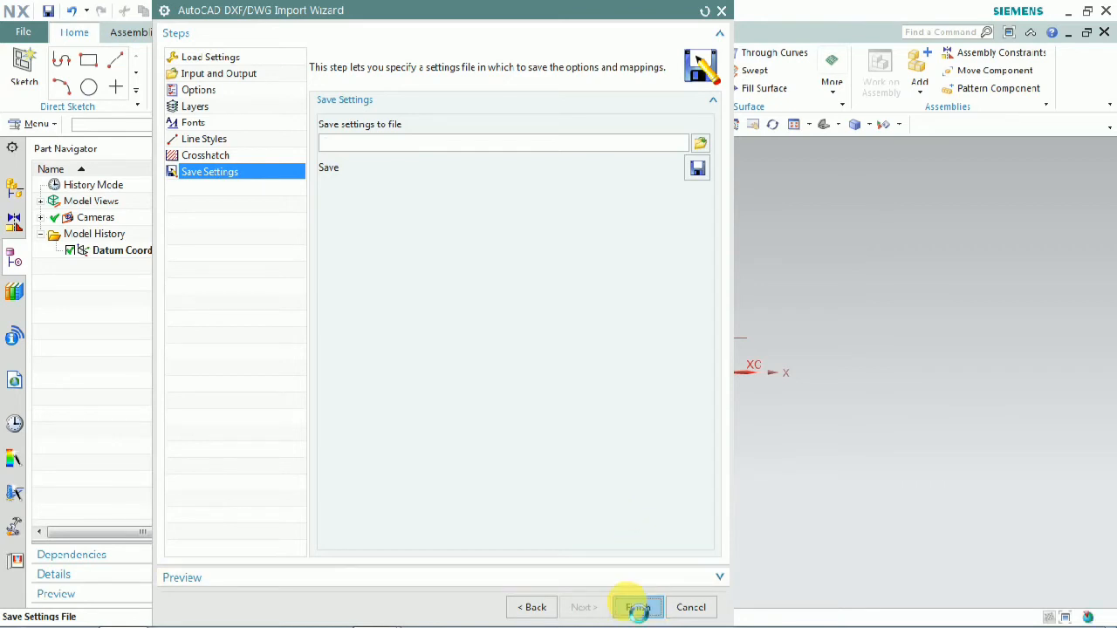
Step: Finish the DXF import wizard and return to the model1.prt modelling window
{"action": "left_click", "coordinate": [637, 607]}
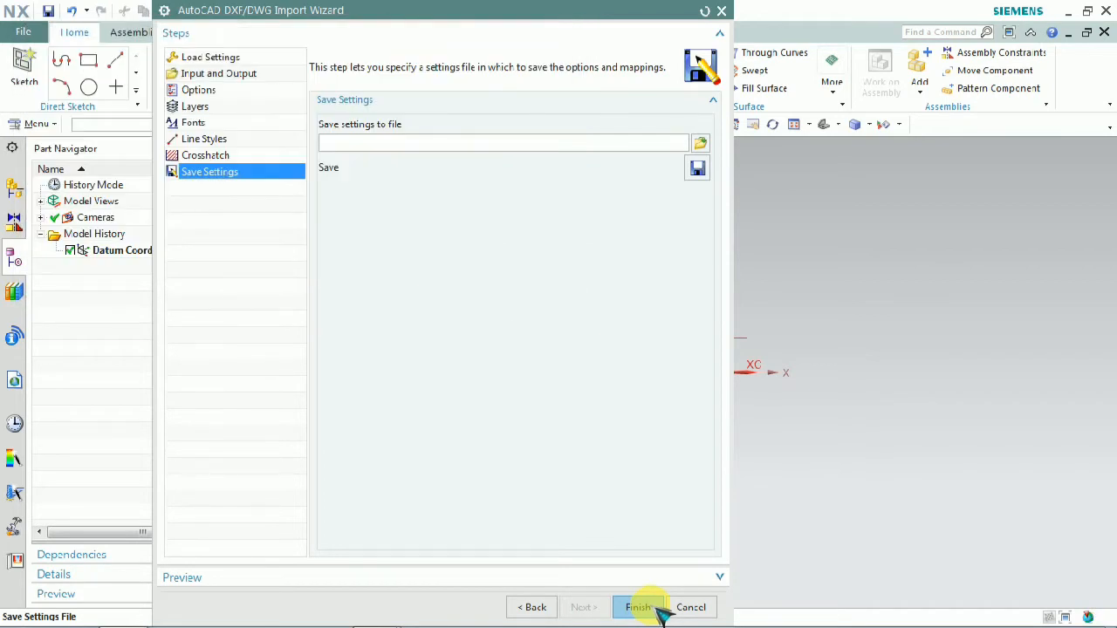
{"action": "left_click", "coordinate": [639, 607]}
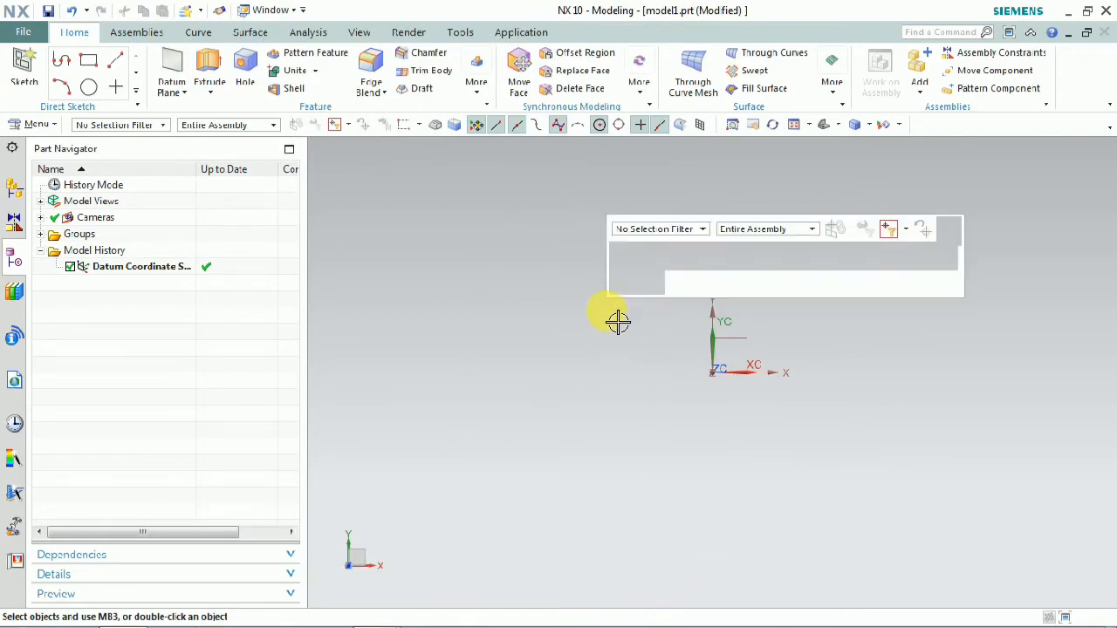
Step: Rotate the imported stripper plate drawing into view and start an Extrude feature
{"action": "right_click", "coordinate": [618, 322]}
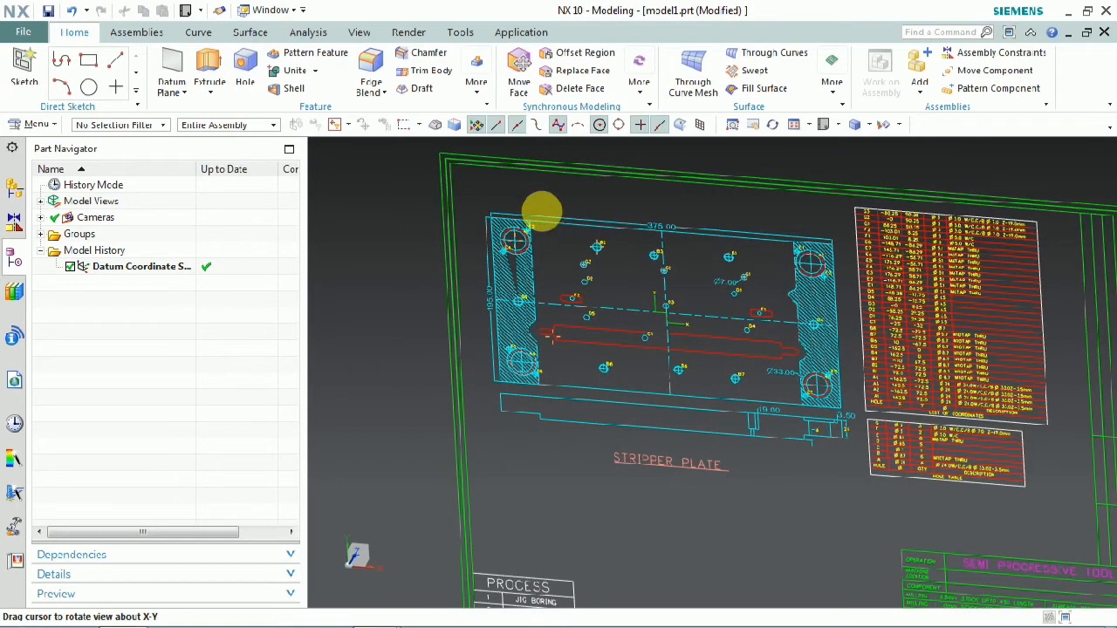
{"action": "left_click_drag", "start_coordinate": [541, 209], "coordinate": [765, 213]}
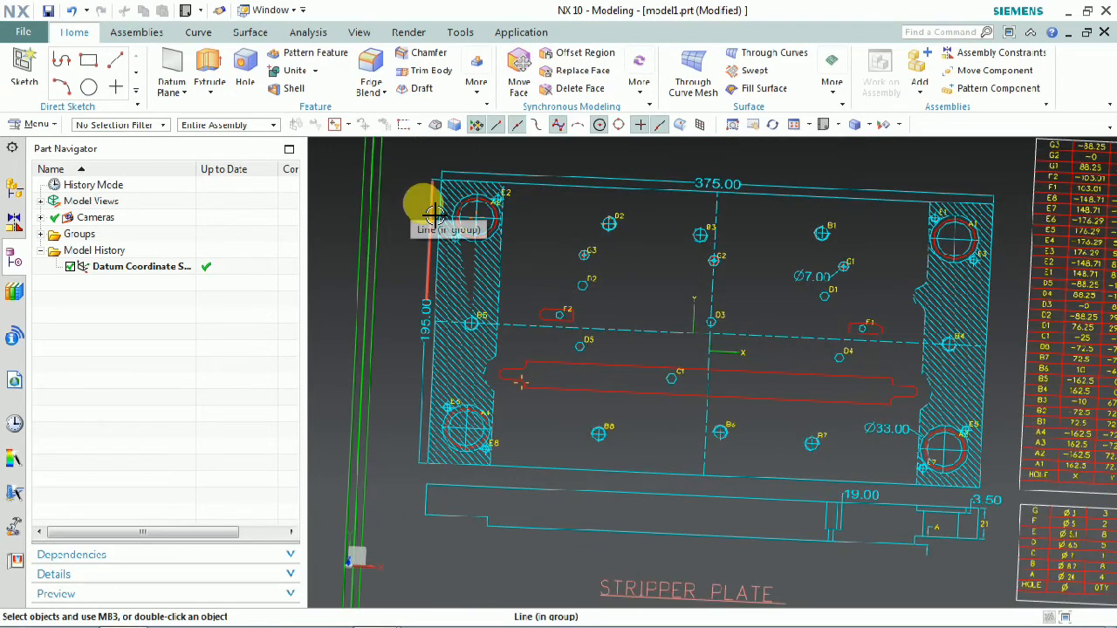
{"action": "mouse_move", "coordinate": [188, 328]}
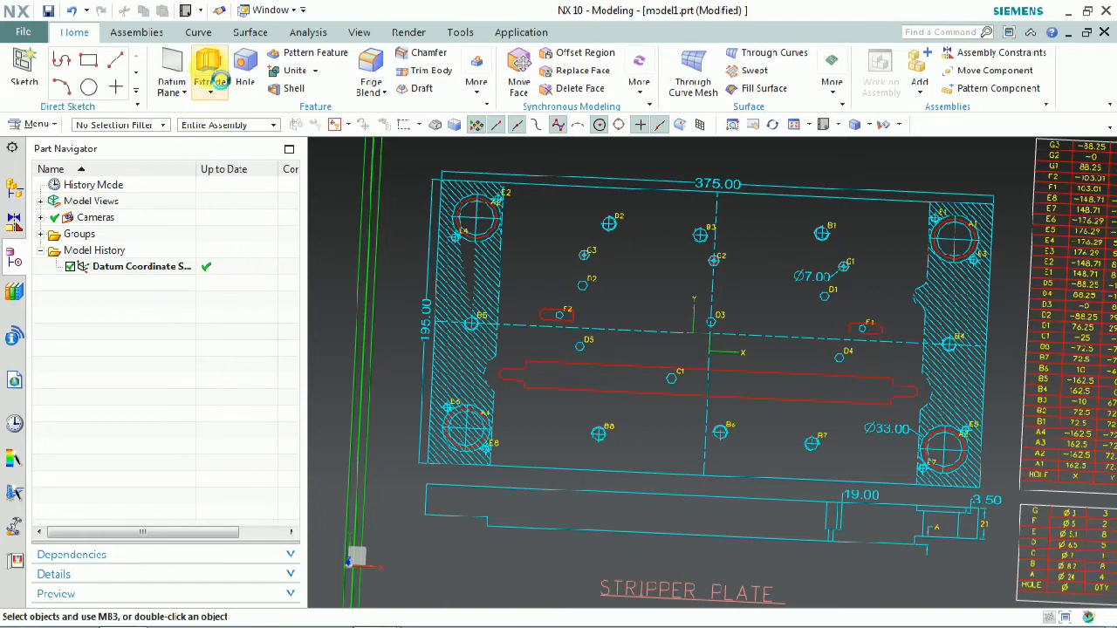
{"action": "left_click", "coordinate": [210, 74]}
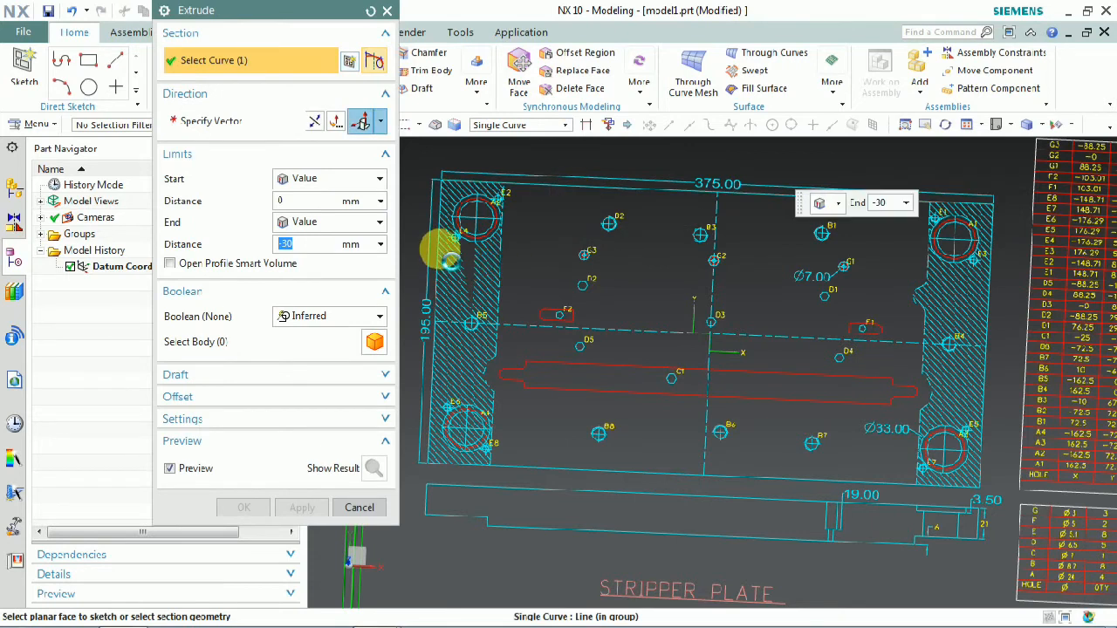
Step: Extrude the plate outline, hole and slot curves 30 mm into solid Extrude (1)
{"action": "left_click", "coordinate": [447, 262]}
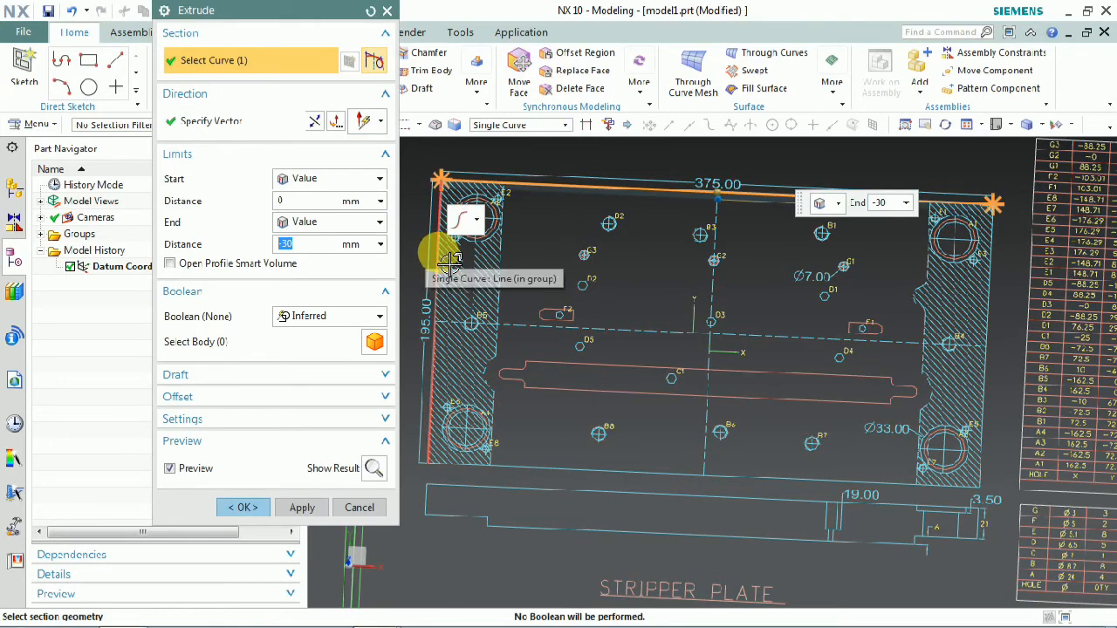
{"action": "left_click", "coordinate": [572, 510]}
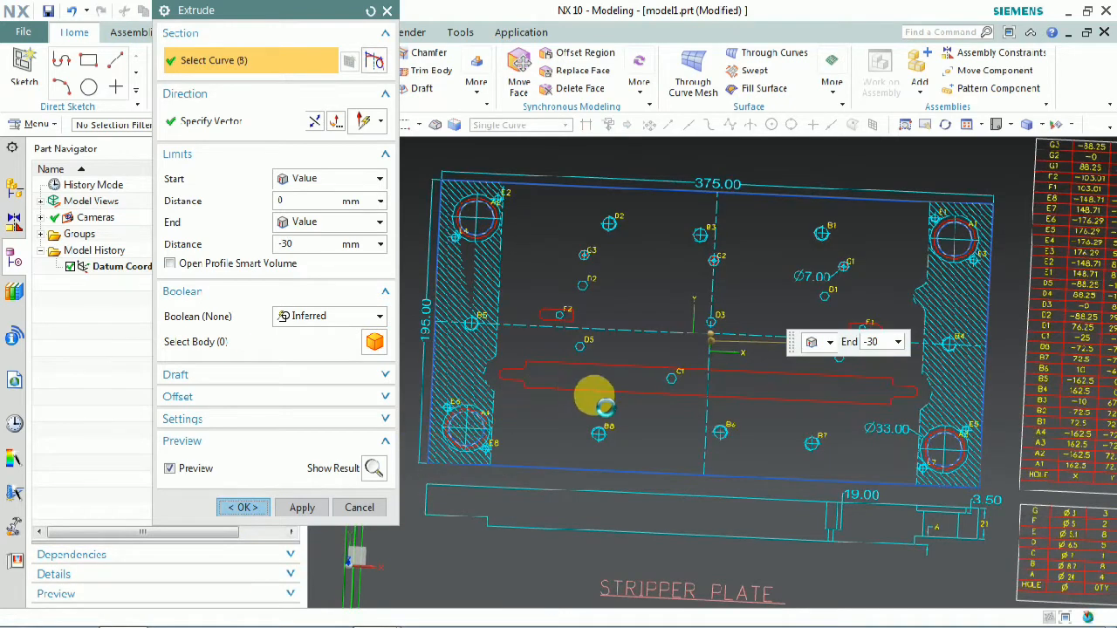
{"action": "left_click", "coordinate": [244, 507]}
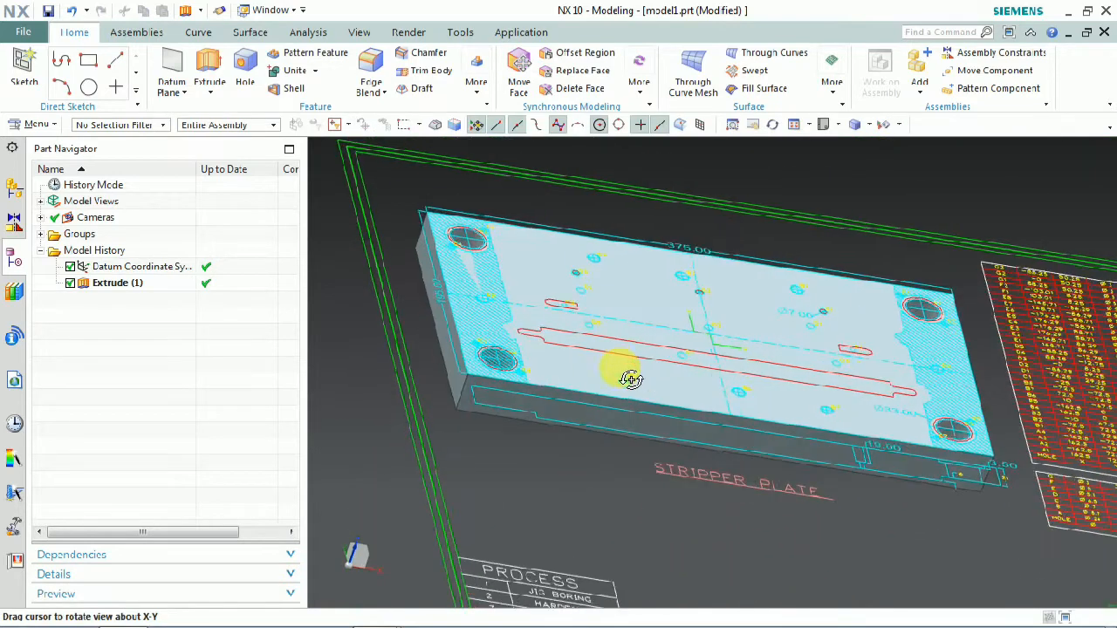
Step: Orbit around the extruded plate, then hide it so the flat drawing shows again
{"action": "left_click_drag", "start_coordinate": [630, 381], "coordinate": [611, 399]}
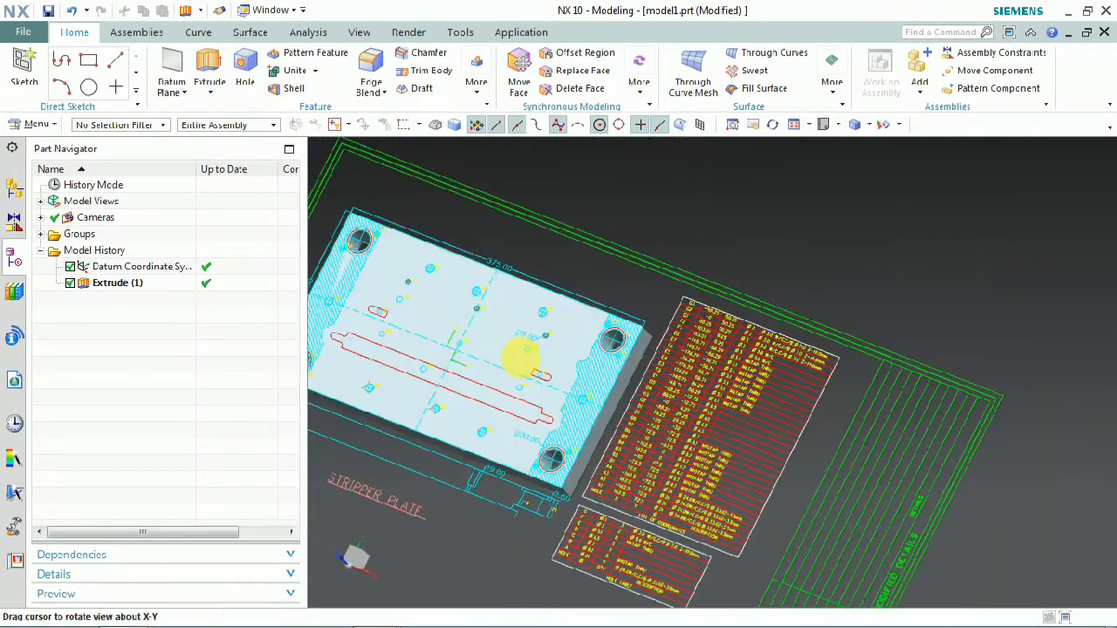
{"action": "left_click", "coordinate": [117, 283]}
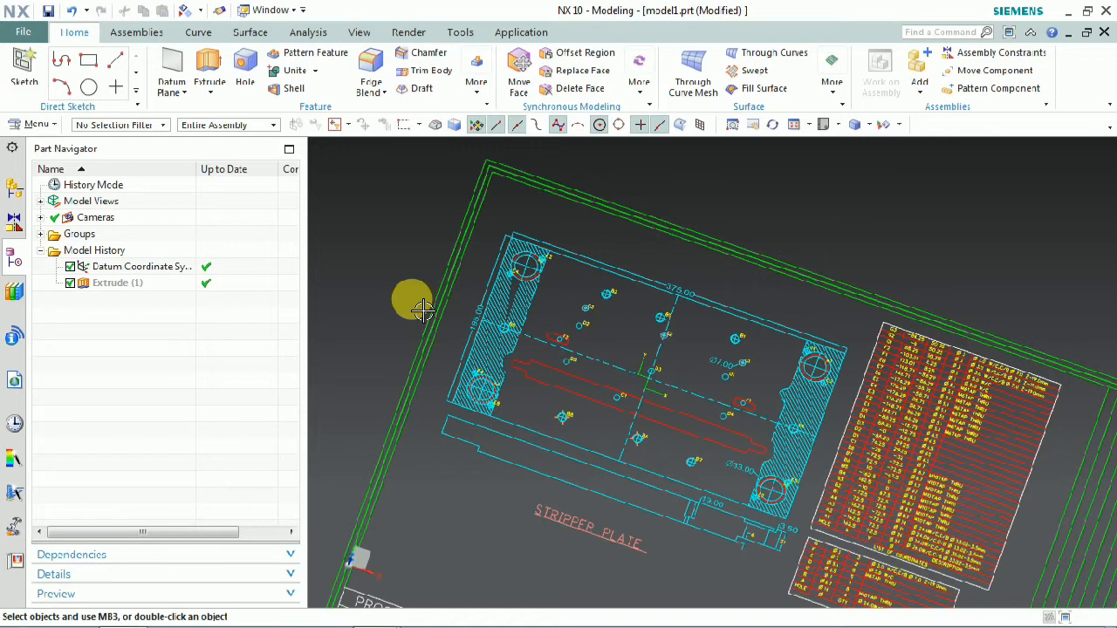
{"action": "mouse_move", "coordinate": [422, 305]}
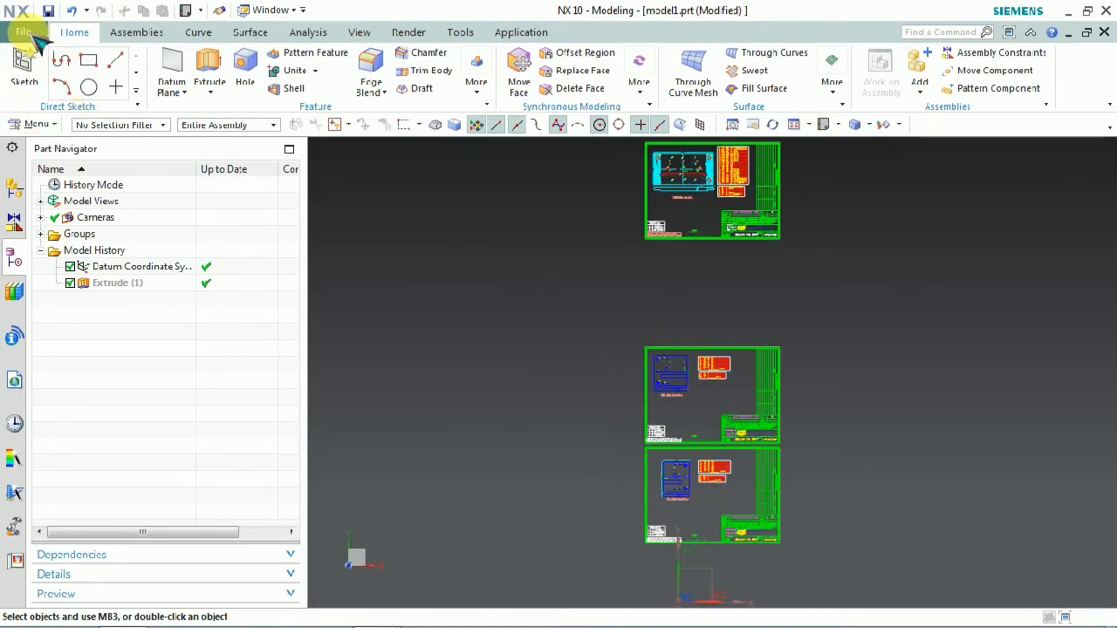
Step: Bring up the File menu's Export formats list scrolled down to AutoCAD DXF/DWG
{"action": "left_click", "coordinate": [23, 31]}
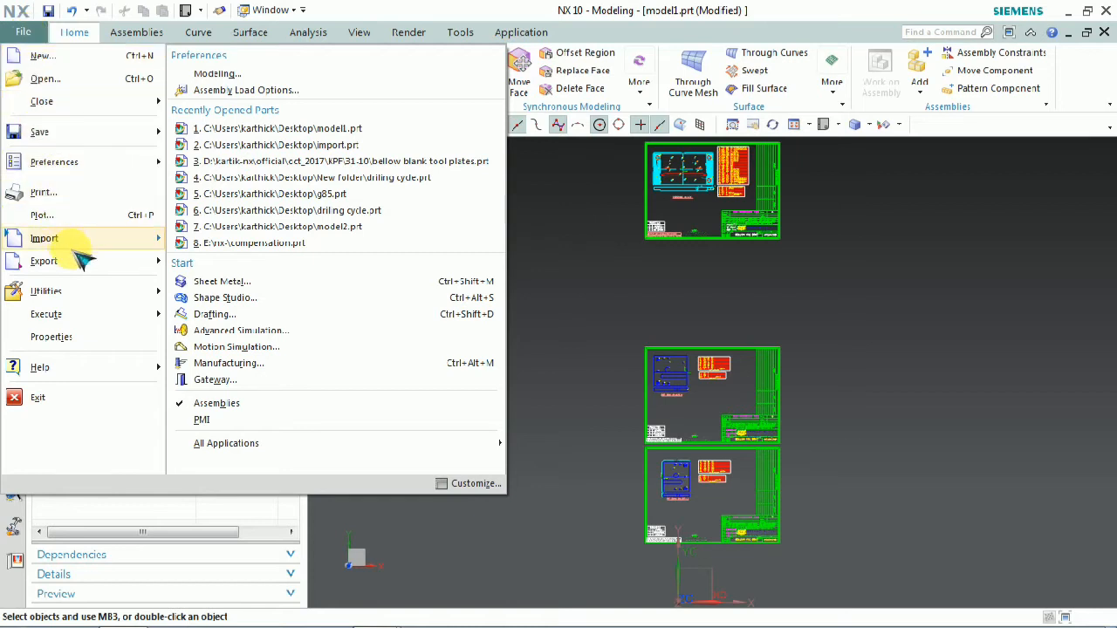
{"action": "left_click", "coordinate": [44, 262]}
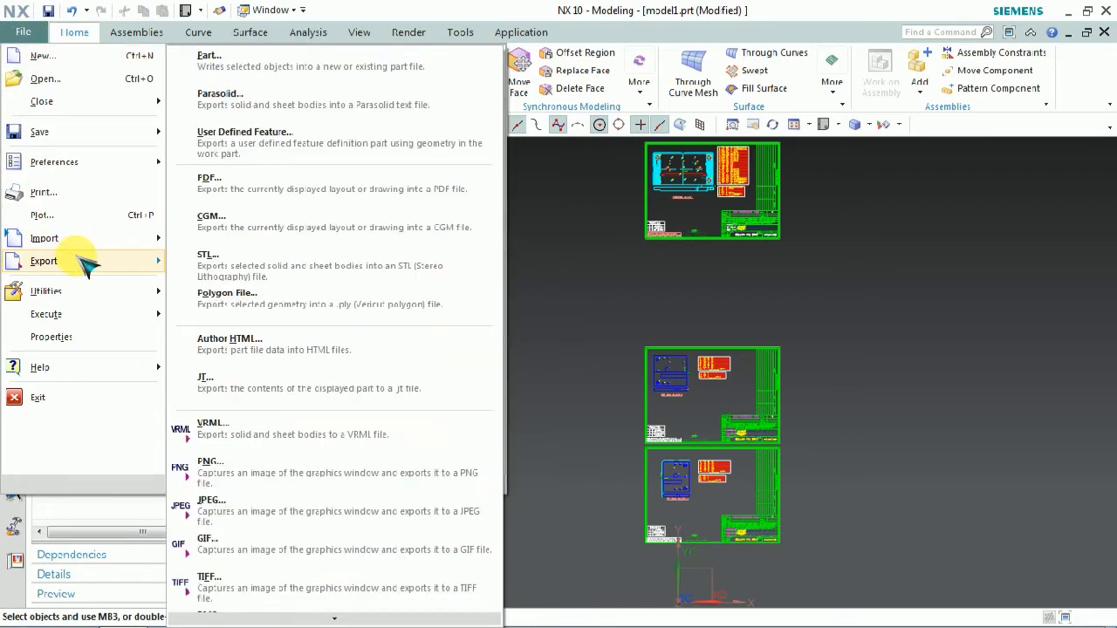
{"action": "mouse_move", "coordinate": [297, 98]}
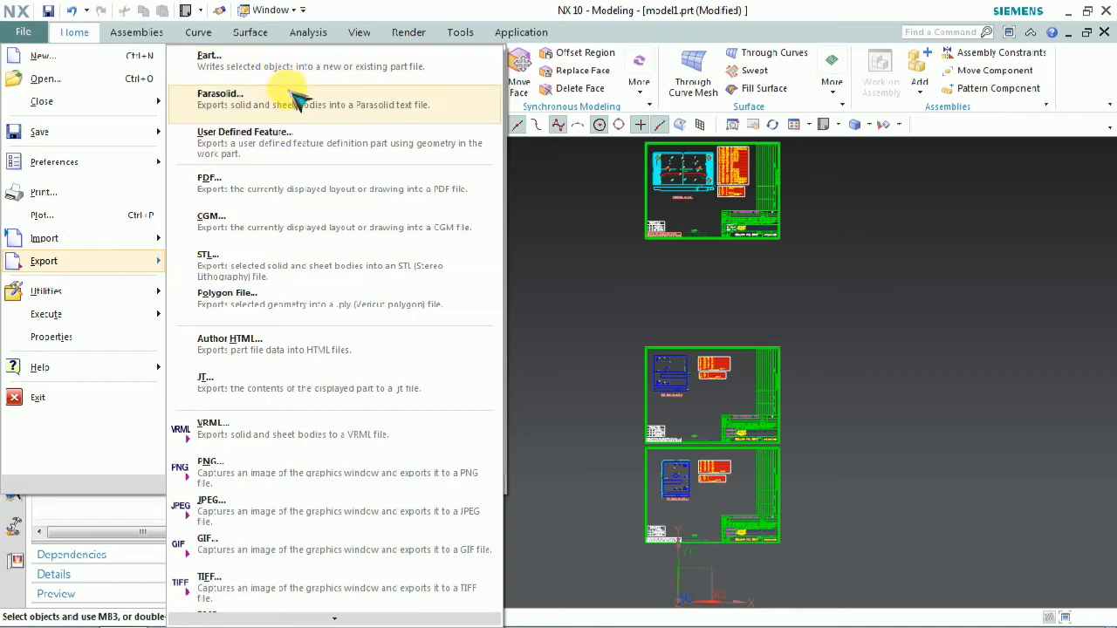
{"action": "mouse_move", "coordinate": [294, 349]}
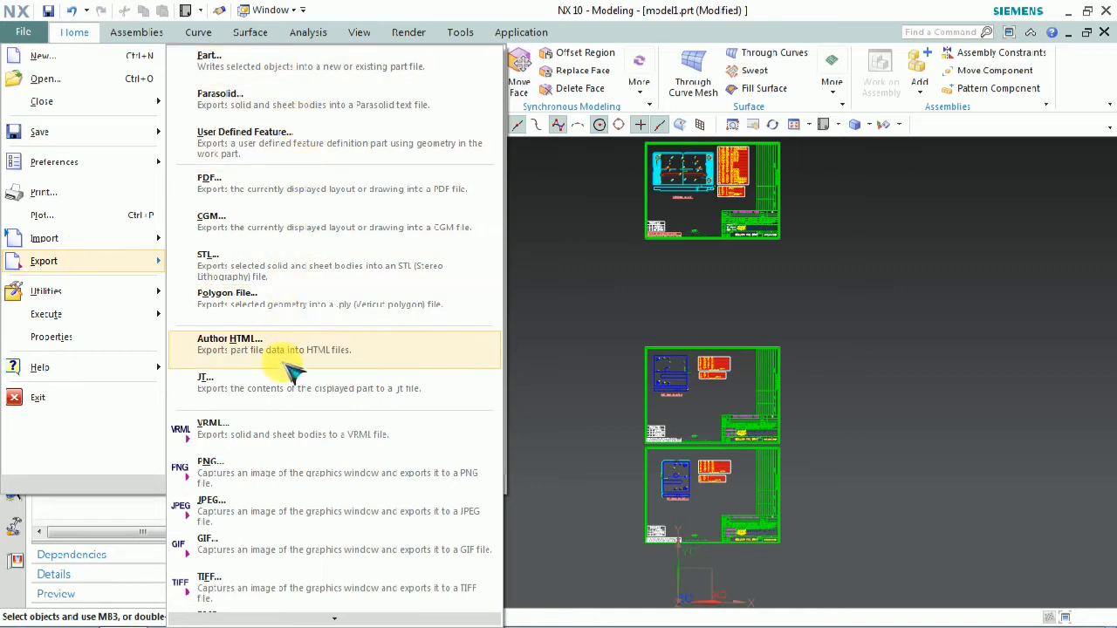
{"action": "scroll", "scroll_direction": "down", "scroll_amount": 3}
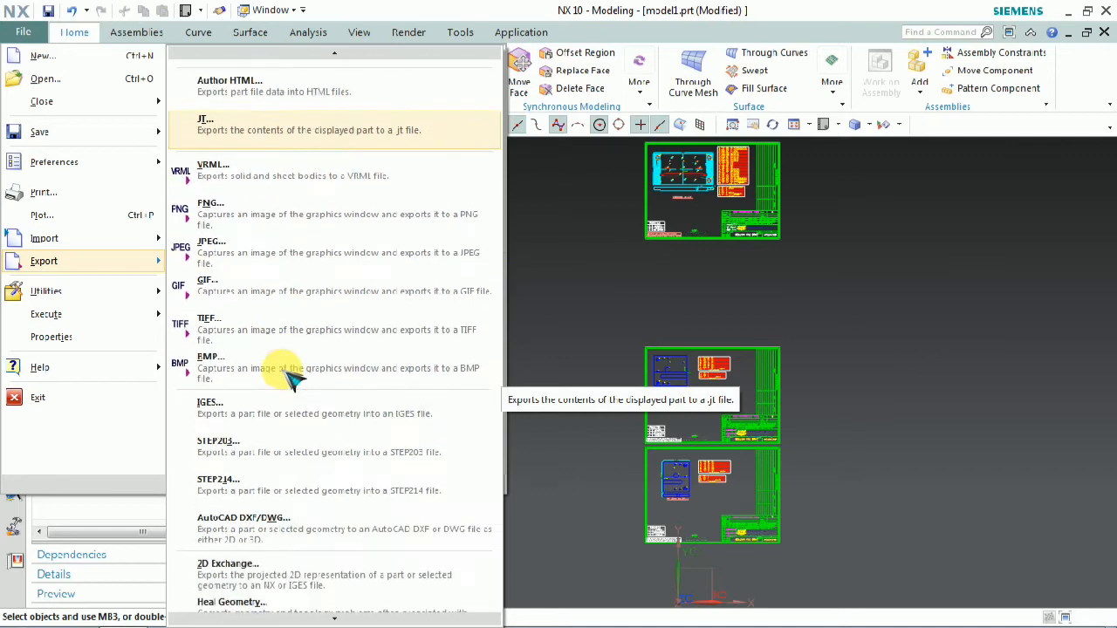
{"action": "scroll", "scroll_direction": "down", "scroll_amount": 3}
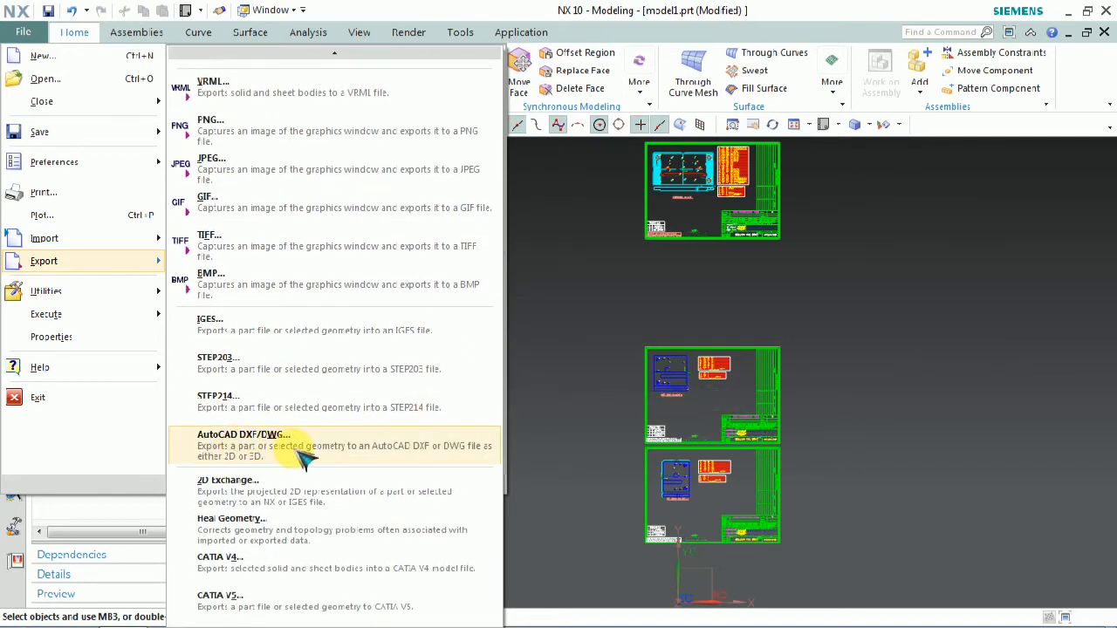
{"action": "mouse_move", "coordinate": [317, 462]}
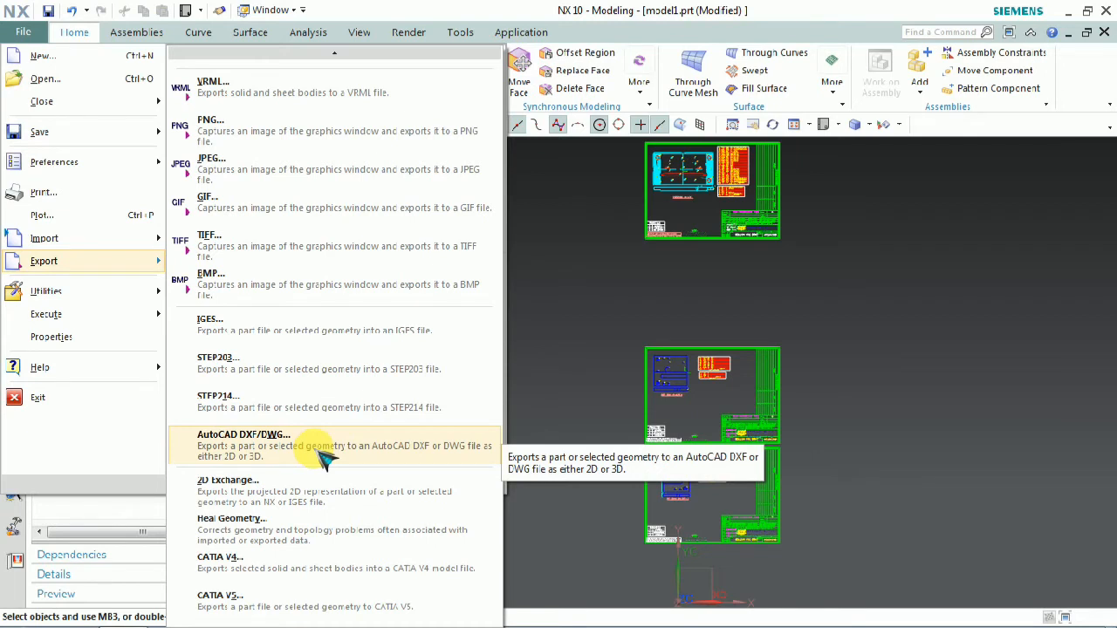
Step: Keep Displayed Part and DXF output as model1.dxf on the Desktop, then advance to Data to Export
{"action": "left_click", "coordinate": [244, 433]}
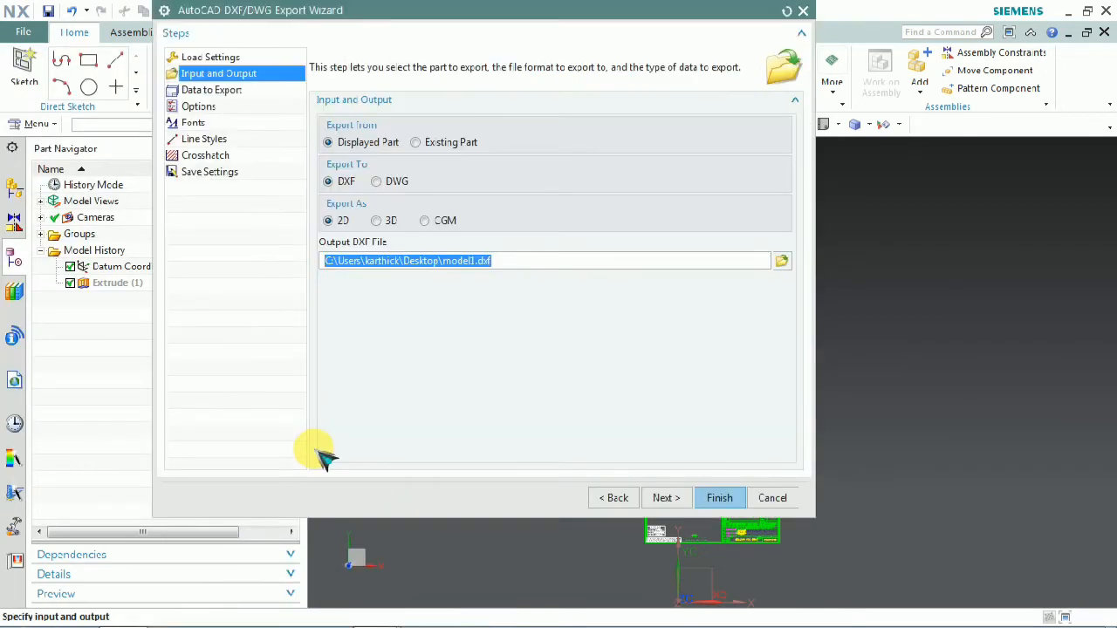
{"action": "mouse_move", "coordinate": [295, 131]}
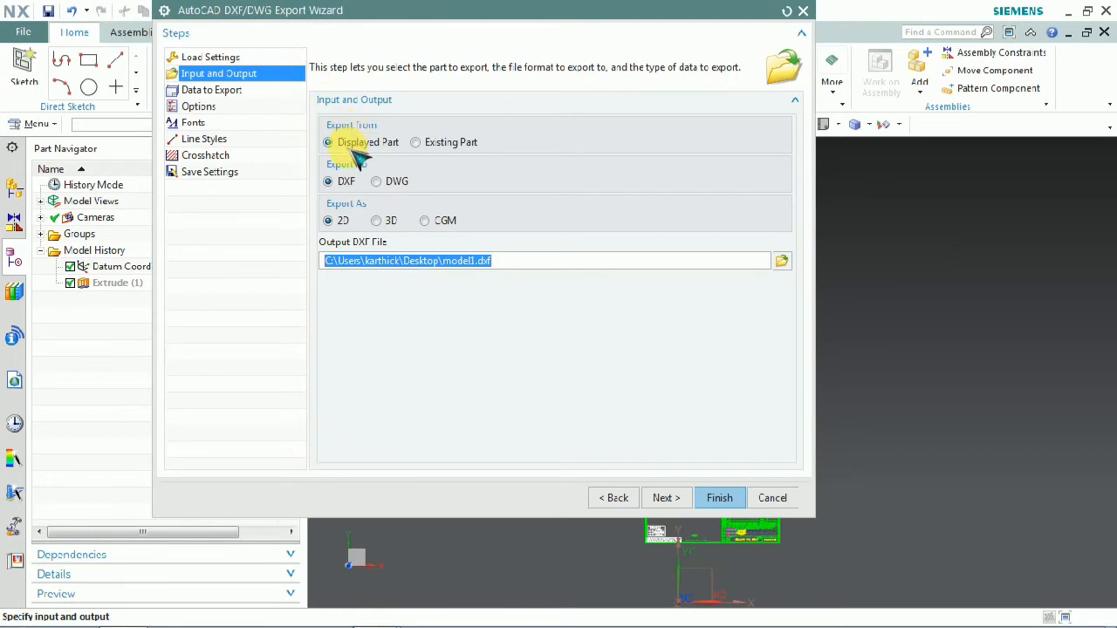
{"action": "mouse_move", "coordinate": [428, 148]}
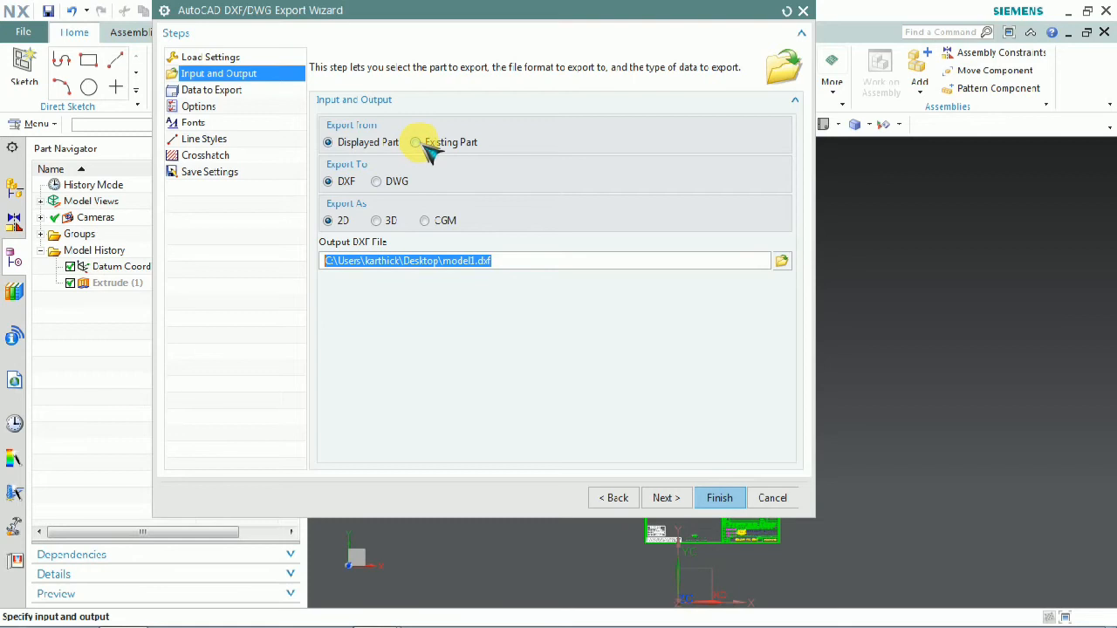
{"action": "left_click", "coordinate": [416, 143]}
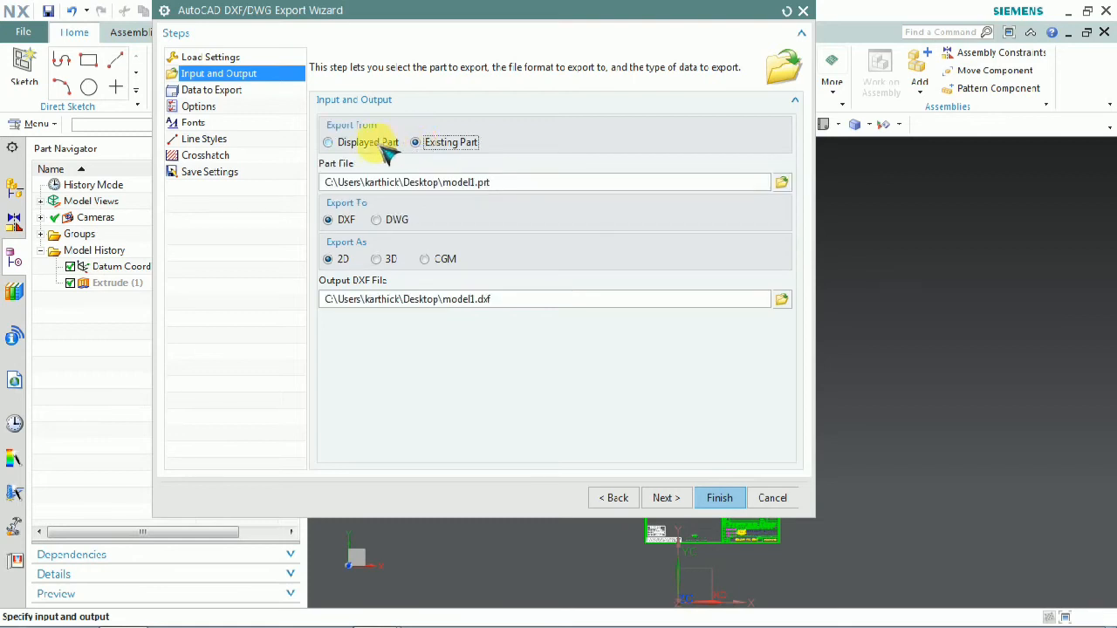
{"action": "left_click", "coordinate": [328, 143]}
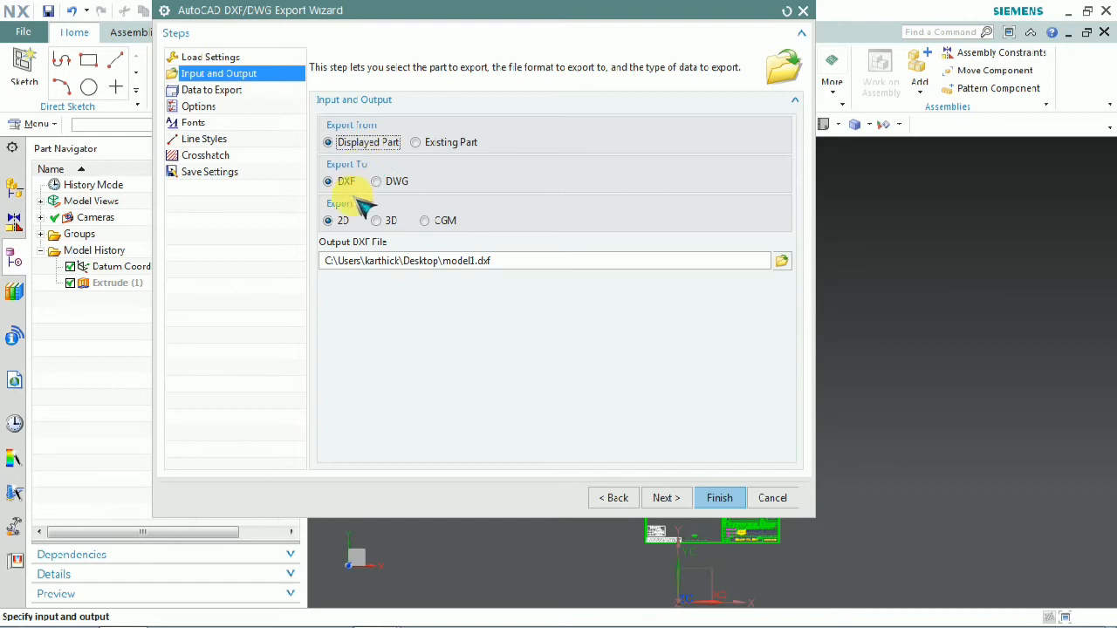
{"action": "left_click", "coordinate": [378, 180]}
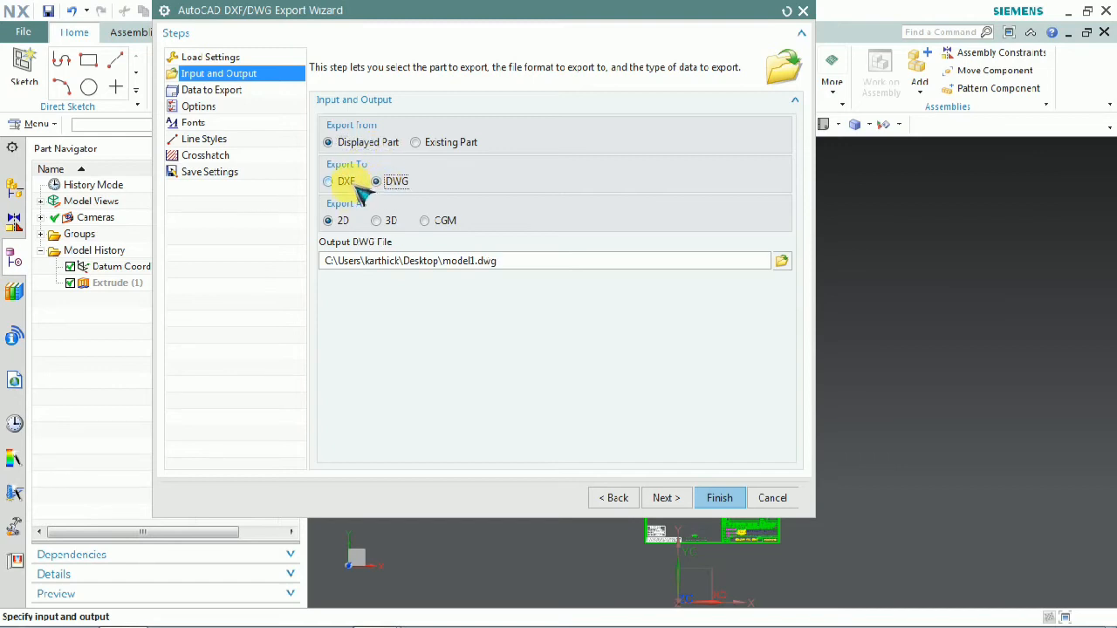
{"action": "left_click", "coordinate": [328, 179]}
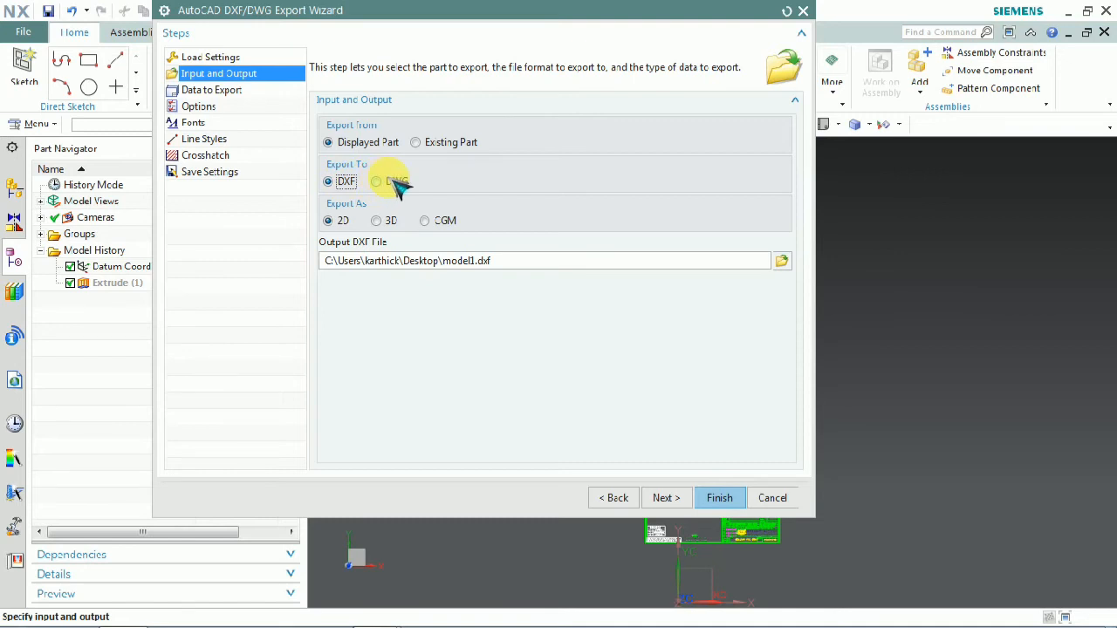
{"action": "mouse_move", "coordinate": [446, 235]}
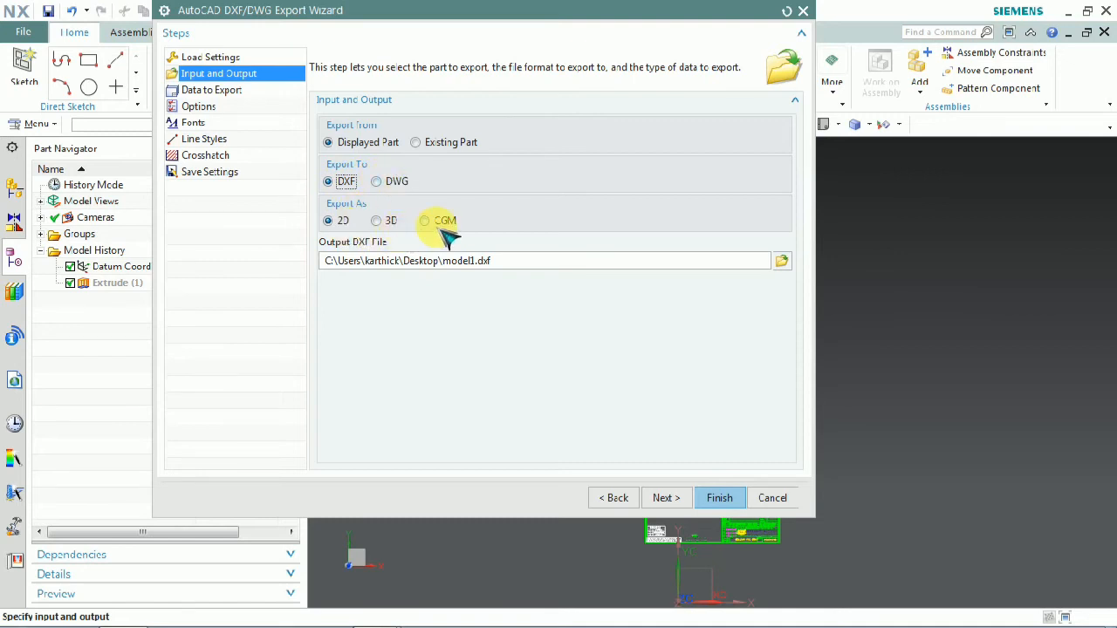
{"action": "left_click", "coordinate": [377, 220]}
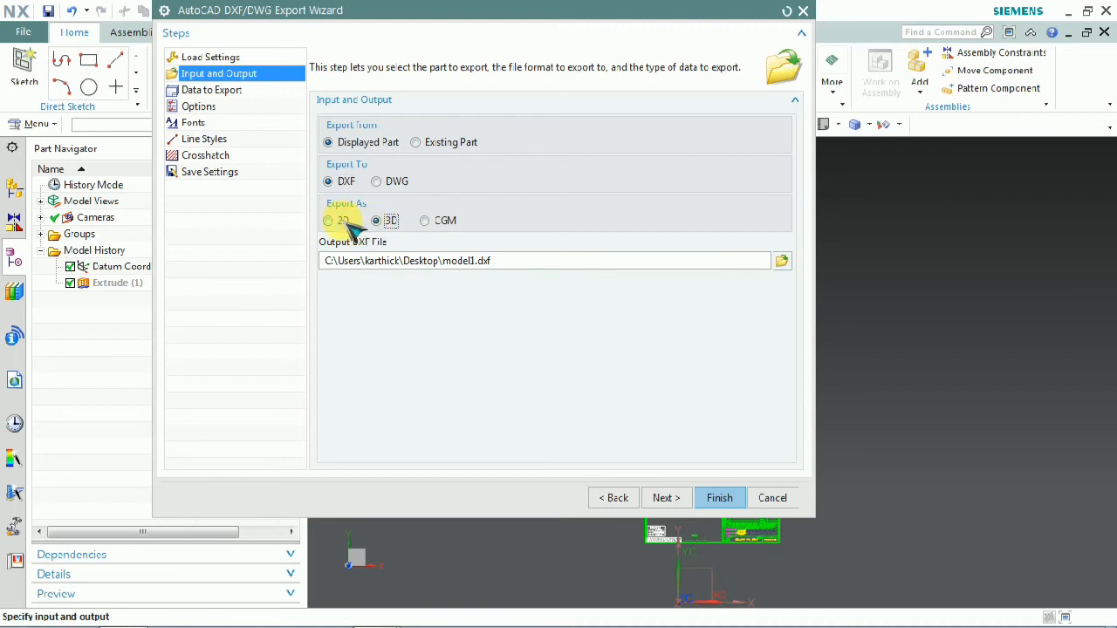
{"action": "left_click", "coordinate": [328, 220]}
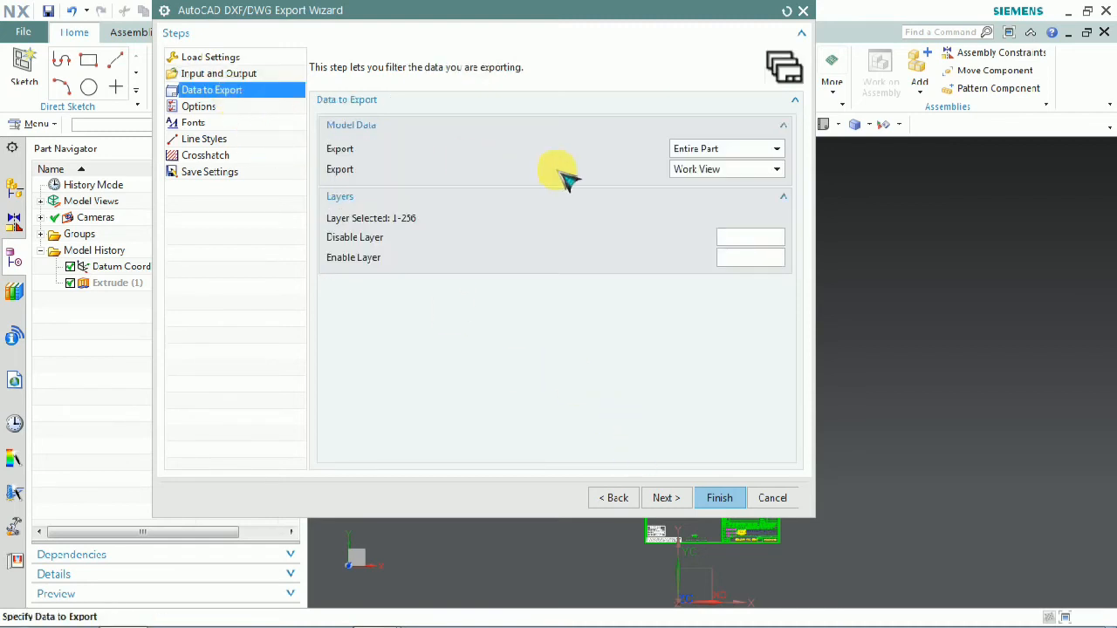
{"action": "mouse_move", "coordinate": [742, 161]}
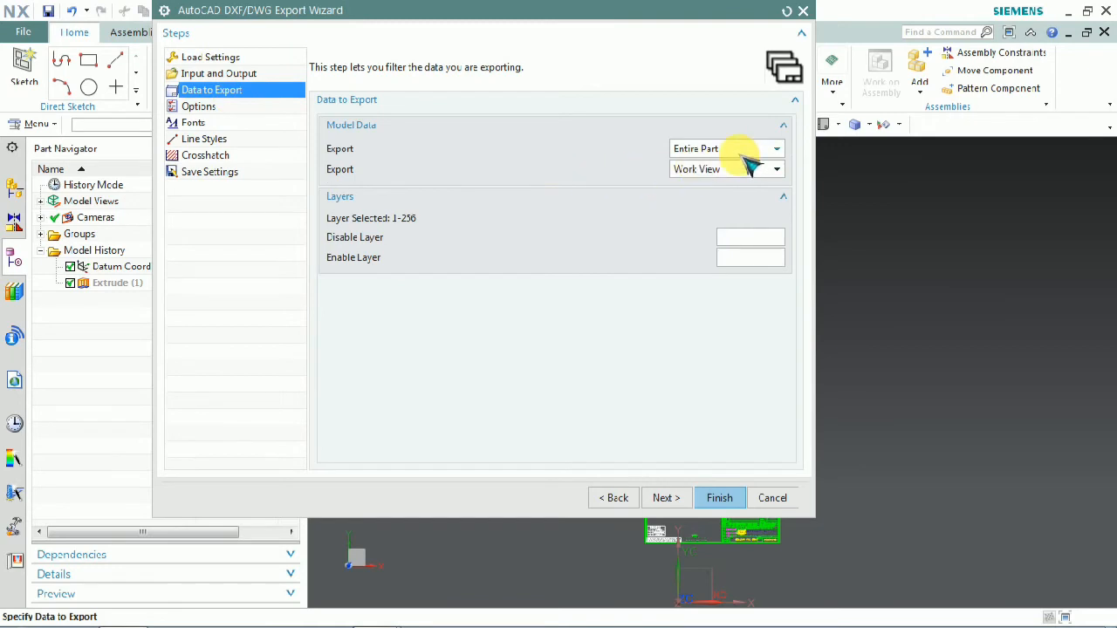
Step: Export from a Selected View instead of the work view, choosing the Top view
{"action": "left_click", "coordinate": [775, 167]}
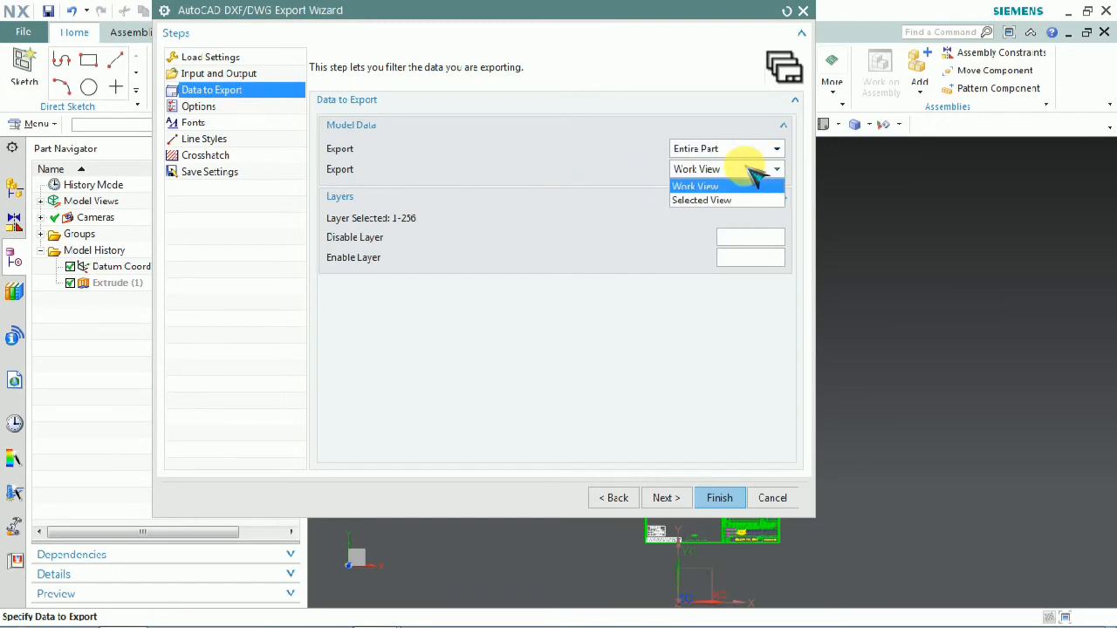
{"action": "mouse_move", "coordinate": [747, 199]}
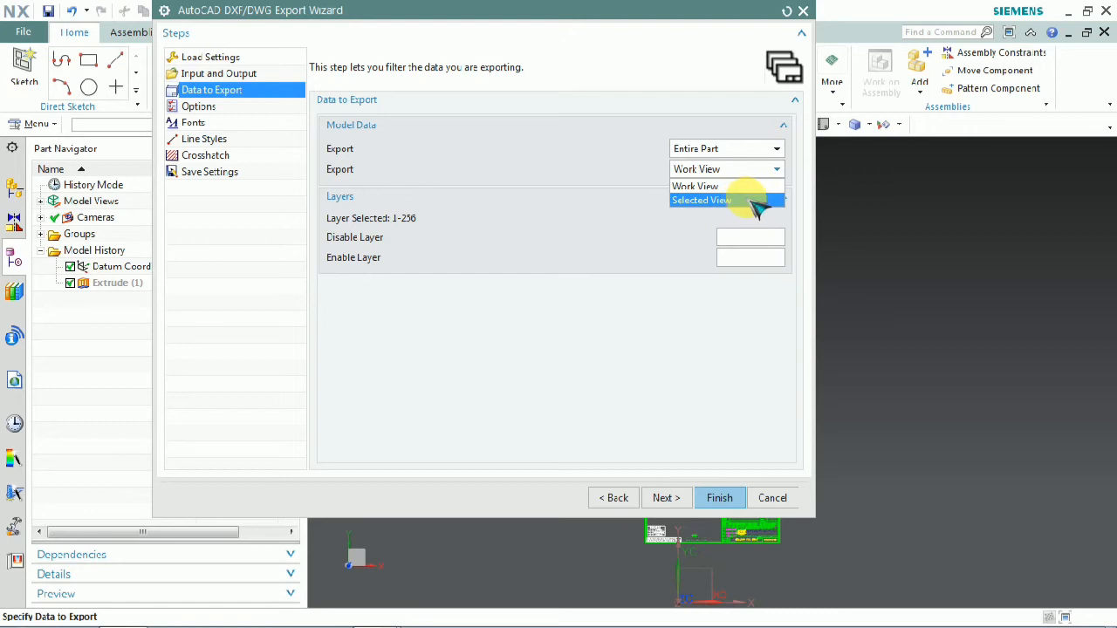
{"action": "left_click", "coordinate": [702, 199]}
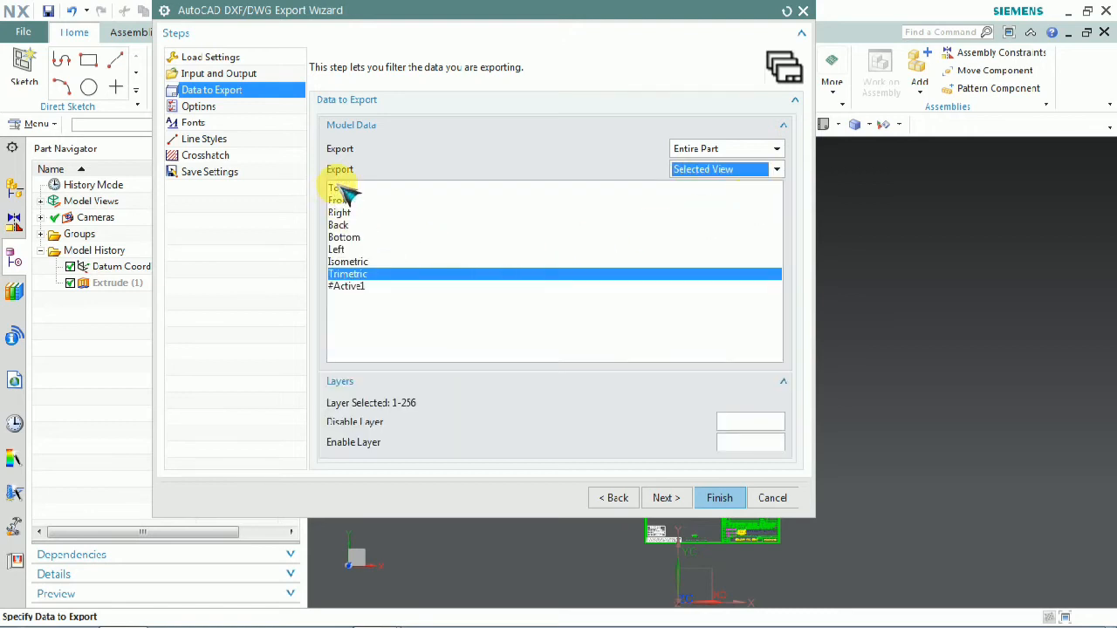
{"action": "left_click", "coordinate": [337, 188]}
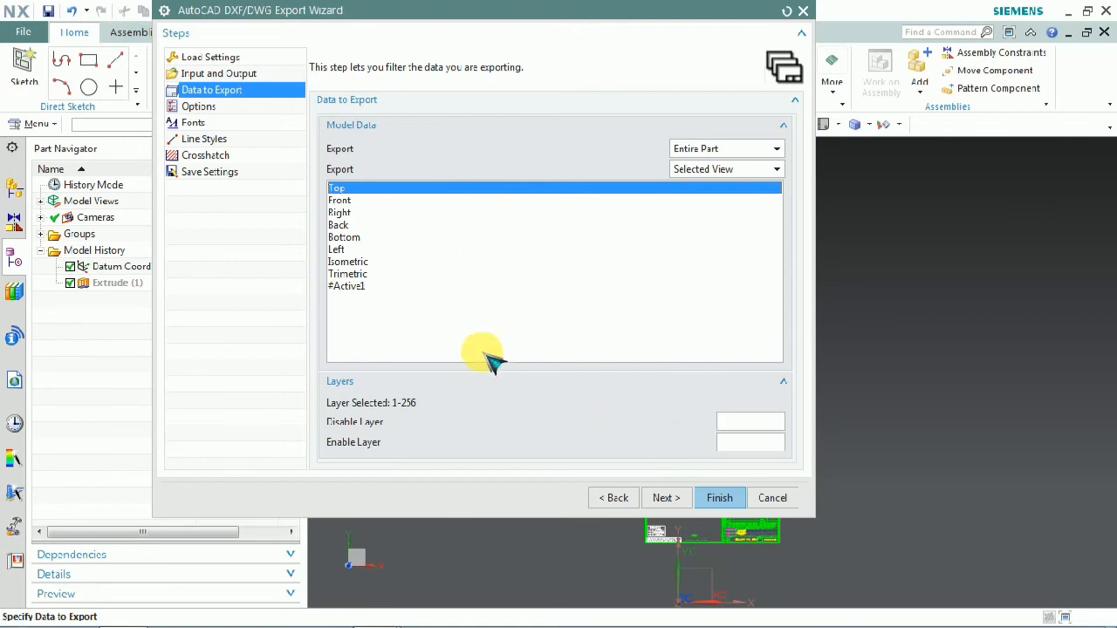
Step: Keep Export Spline As set to Spline in the DXF options
{"action": "left_click", "coordinate": [199, 106]}
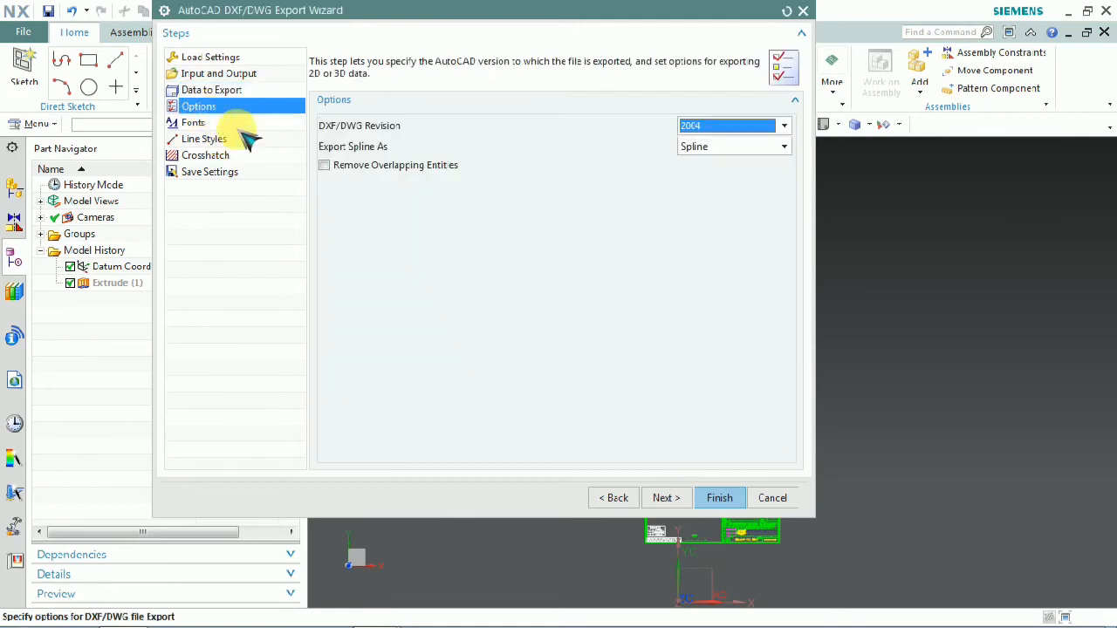
{"action": "left_click", "coordinate": [782, 147]}
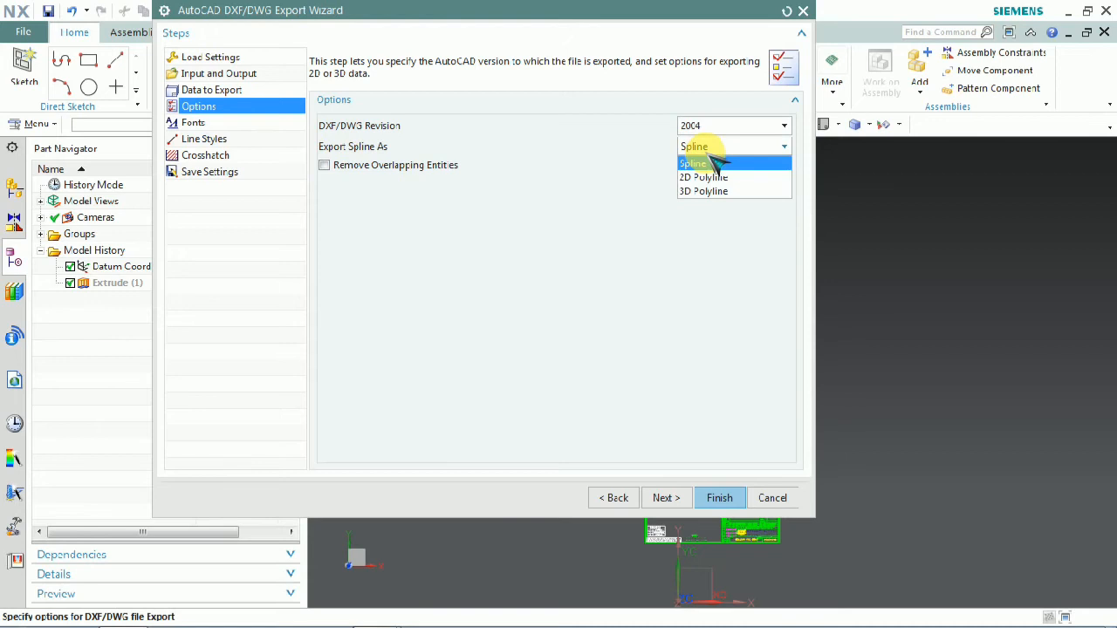
{"action": "left_click", "coordinate": [693, 164]}
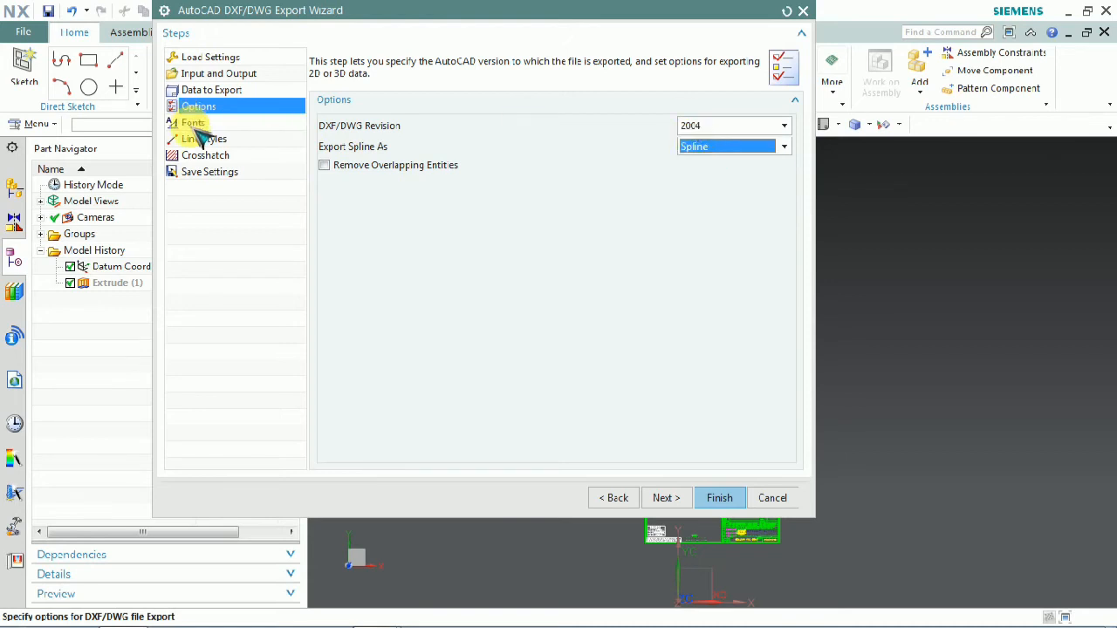
Step: Leave line style and crosshatch mappings as they are and finish the DXF export
{"action": "left_click", "coordinate": [202, 140]}
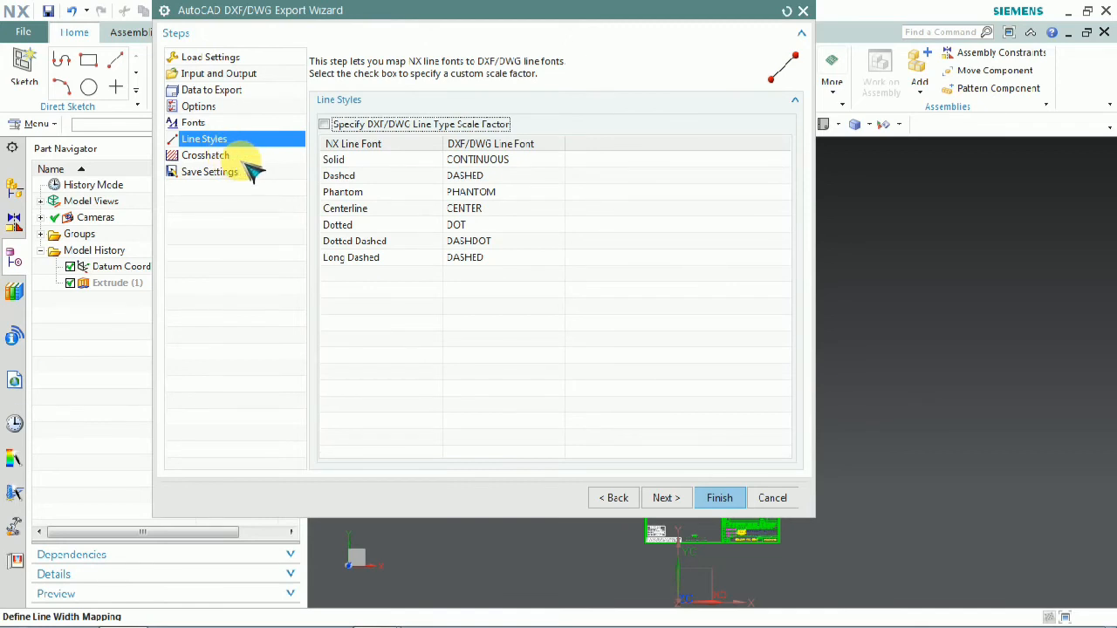
{"action": "left_click", "coordinate": [206, 154]}
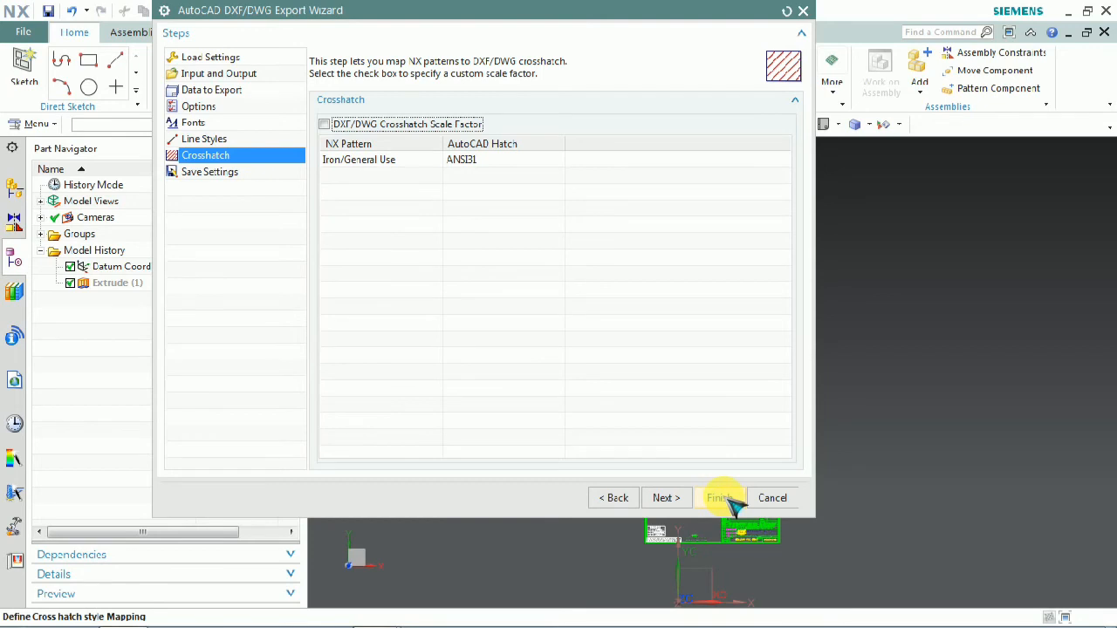
{"action": "left_click", "coordinate": [719, 497]}
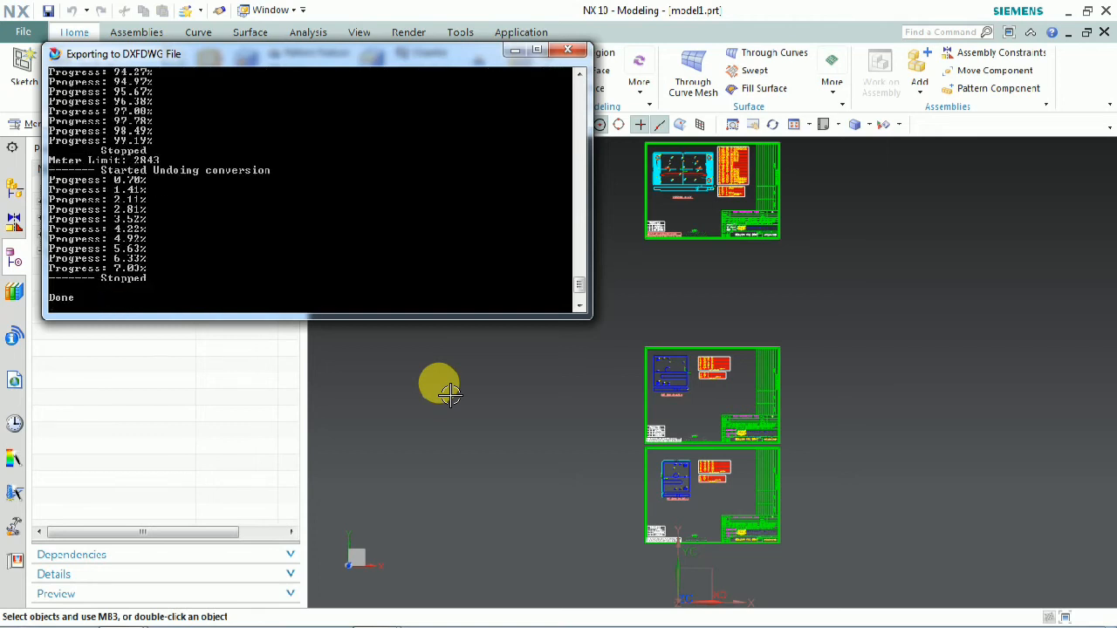
Step: Dismiss the finished export log and start an AutoCAD DXF/DWG import from the File menu
{"action": "left_click", "coordinate": [567, 49]}
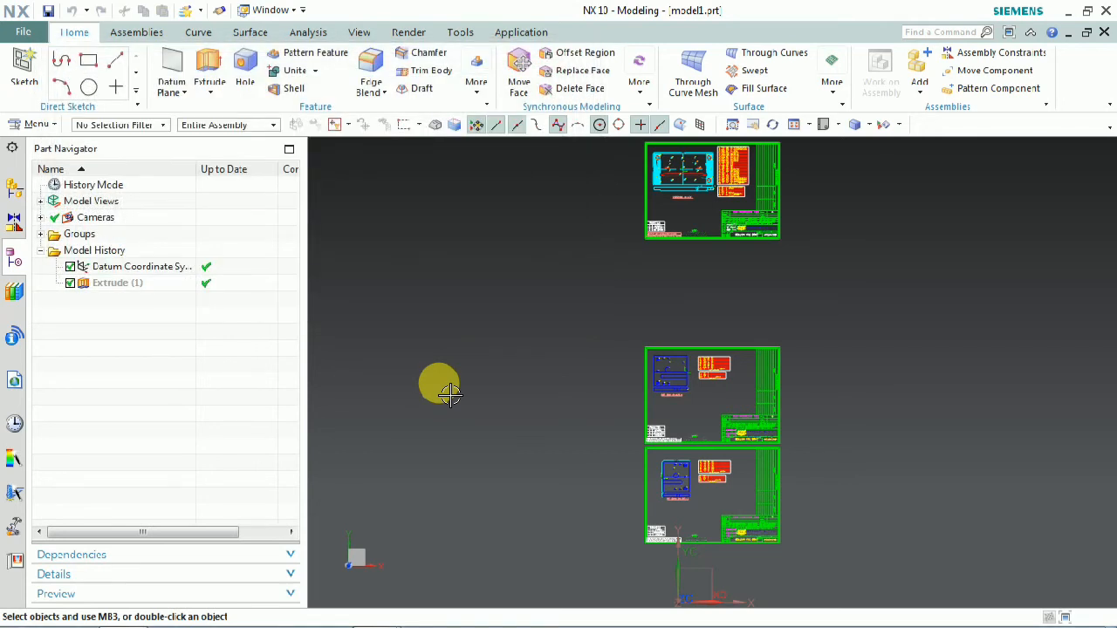
{"action": "left_click", "coordinate": [22, 31]}
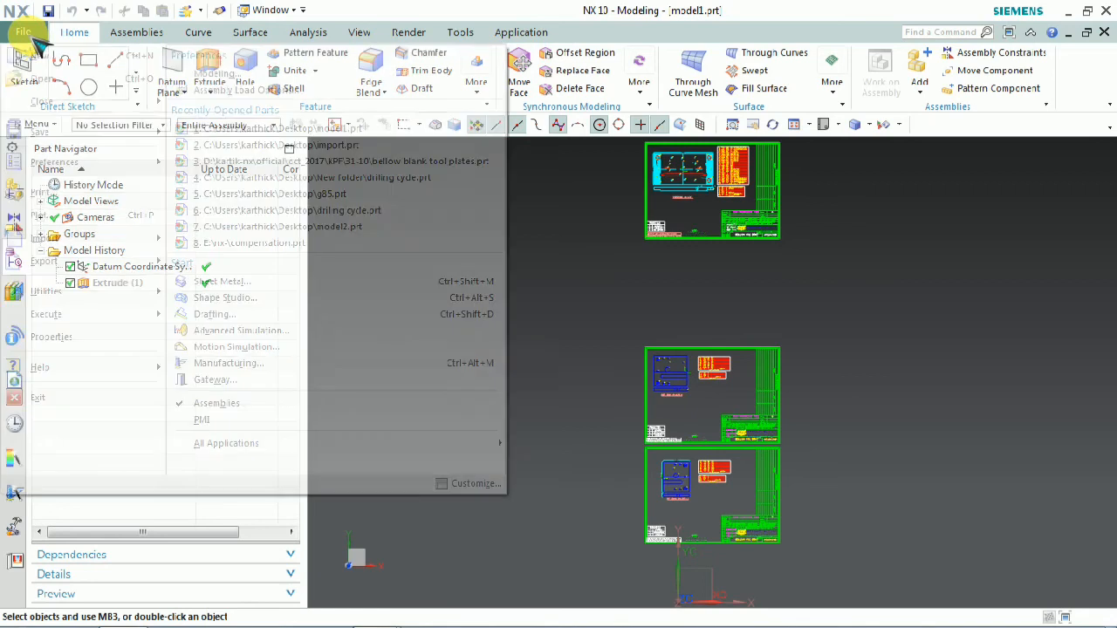
{"action": "left_click", "coordinate": [24, 32]}
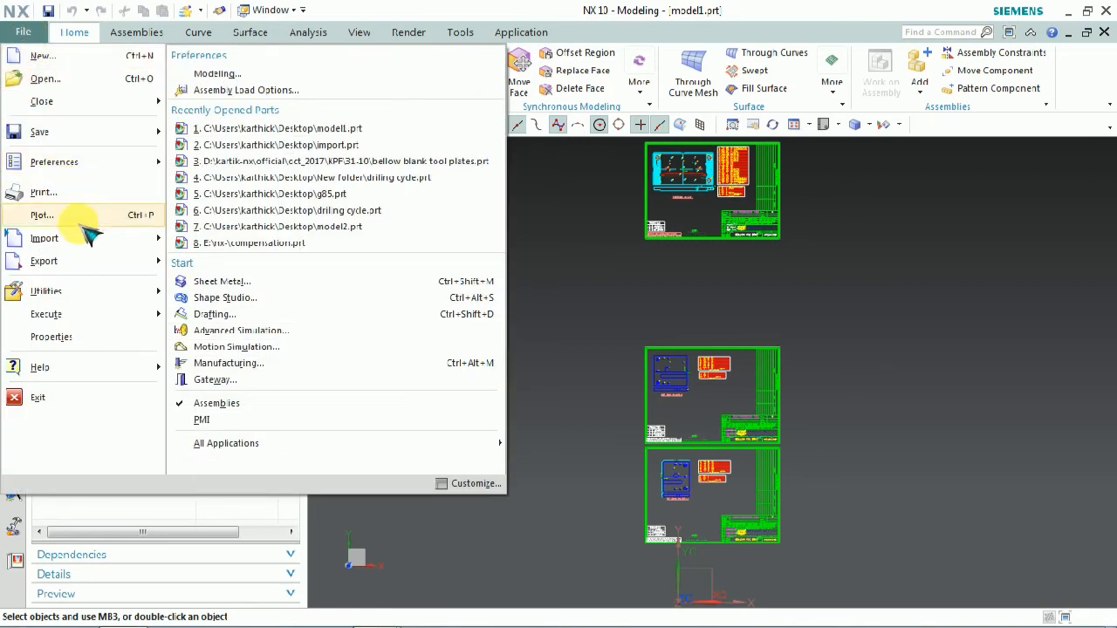
{"action": "left_click", "coordinate": [46, 237]}
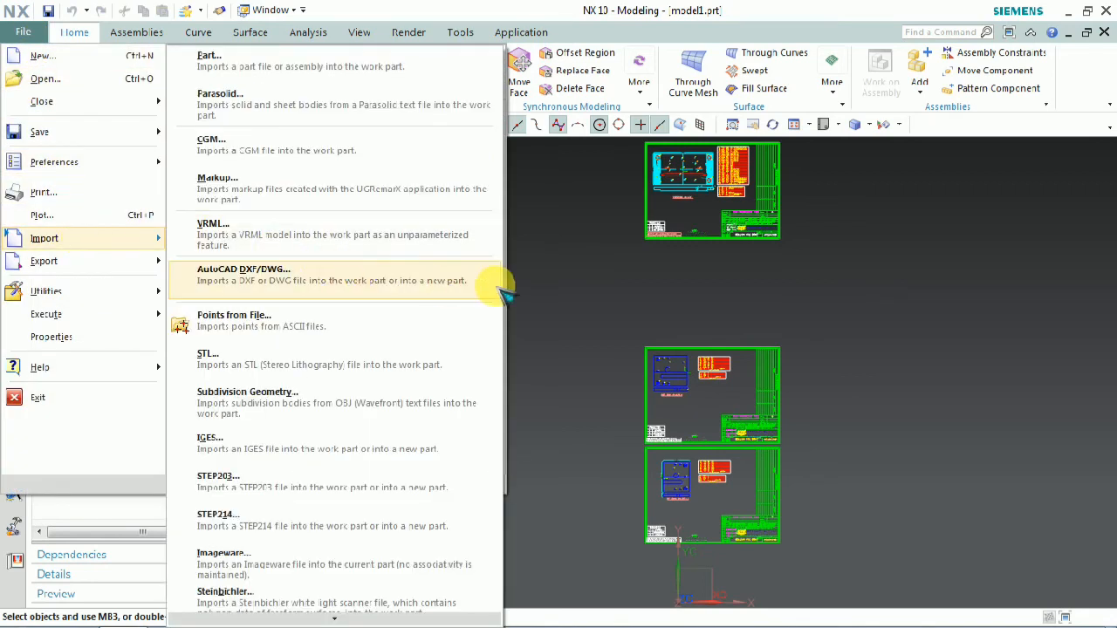
{"action": "left_click", "coordinate": [245, 274]}
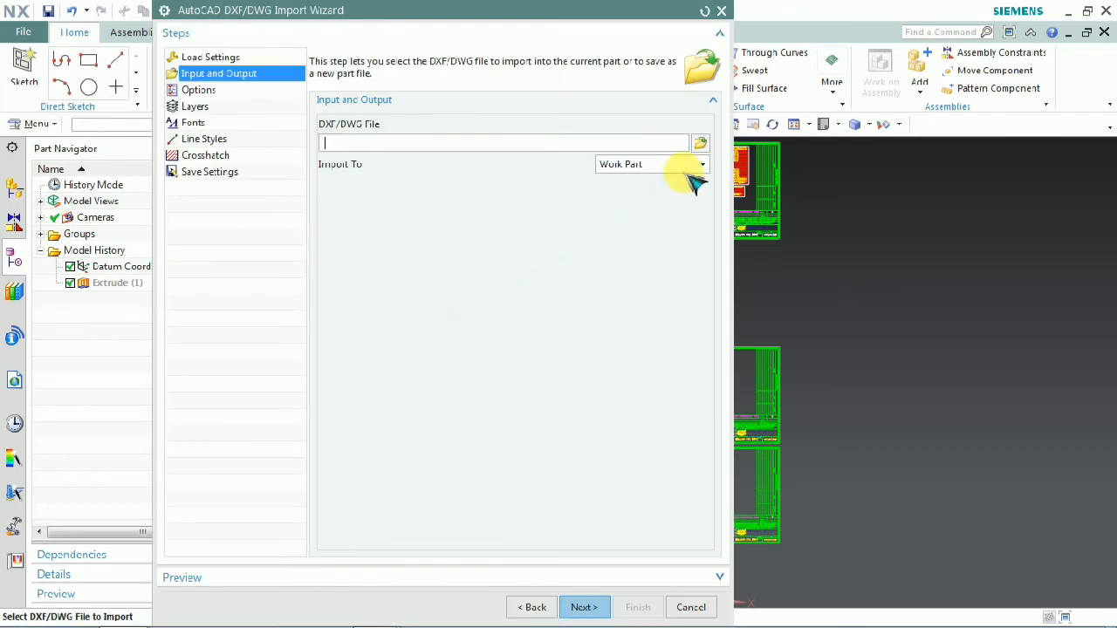
Step: Browse the Desktop and locate the exported model1.dxf file for import
{"action": "left_click", "coordinate": [702, 144]}
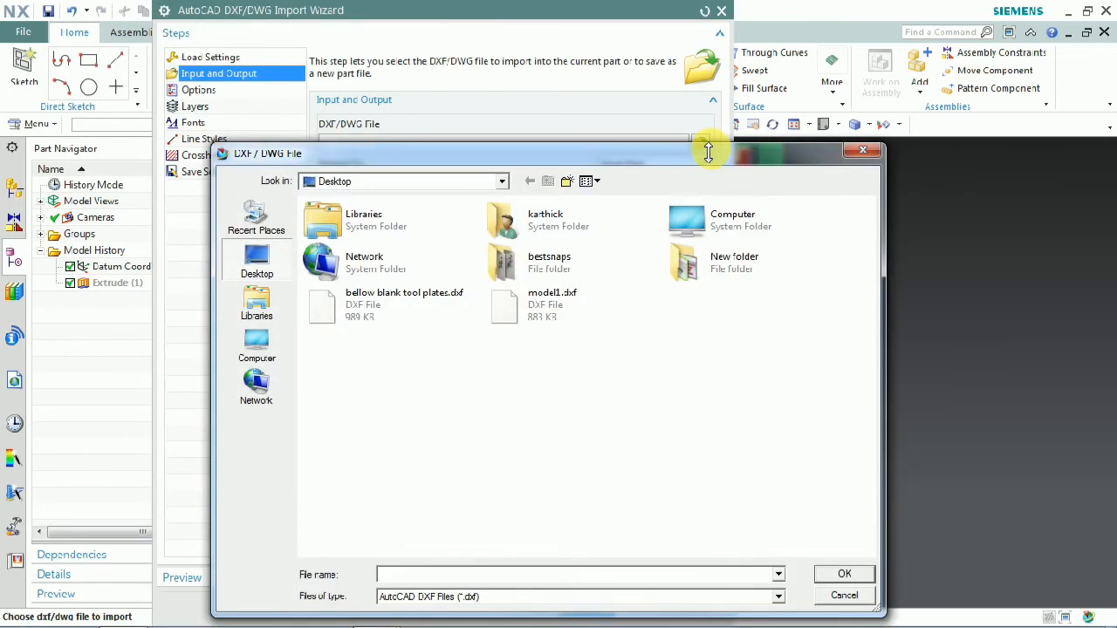
{"action": "left_click", "coordinate": [391, 304]}
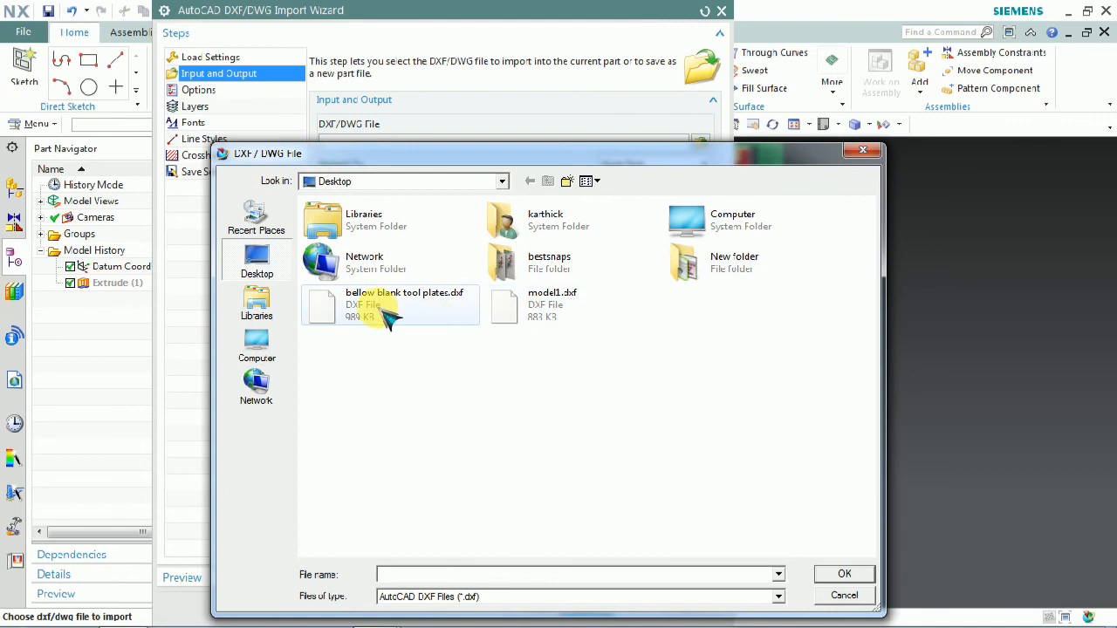
{"action": "left_click", "coordinate": [389, 303]}
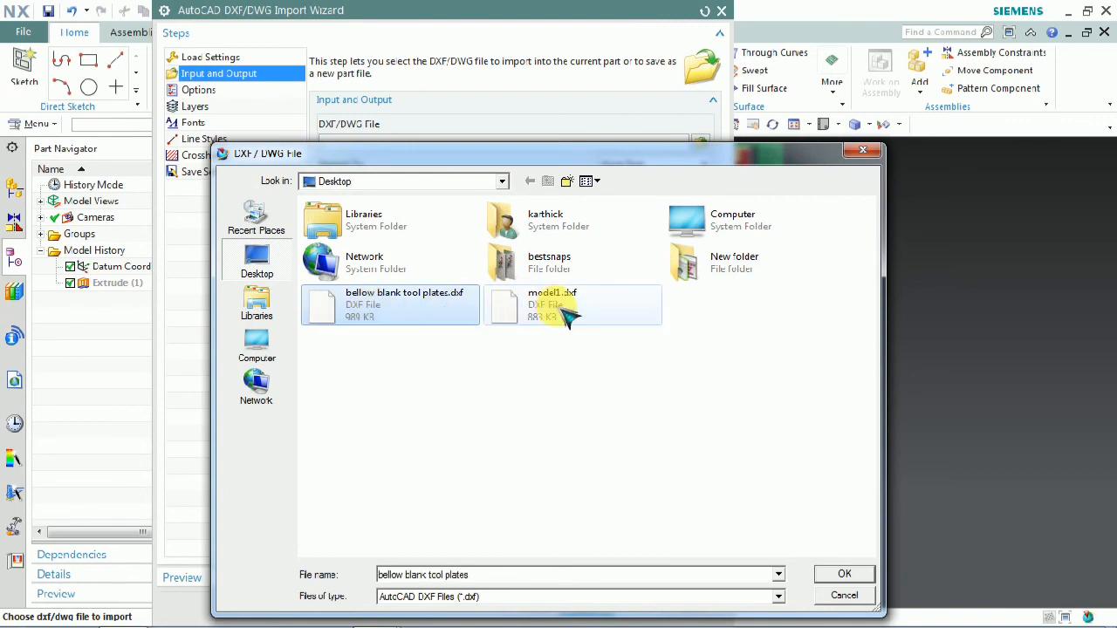
{"action": "left_click", "coordinate": [552, 304]}
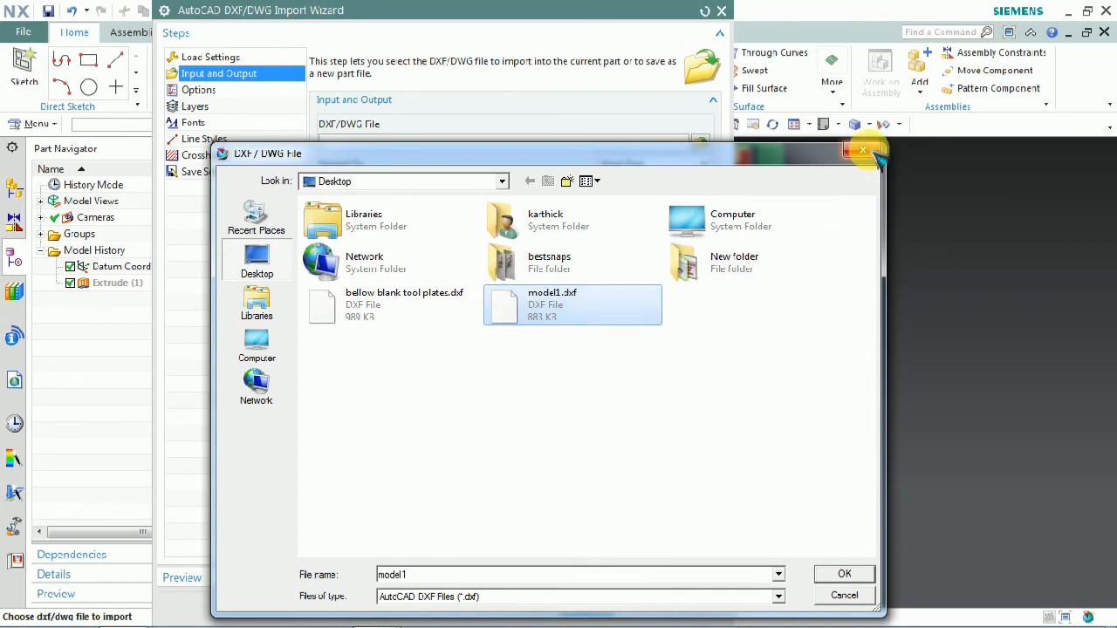
Step: Close the file browser and the Import Wizard without importing
{"action": "left_click", "coordinate": [845, 572]}
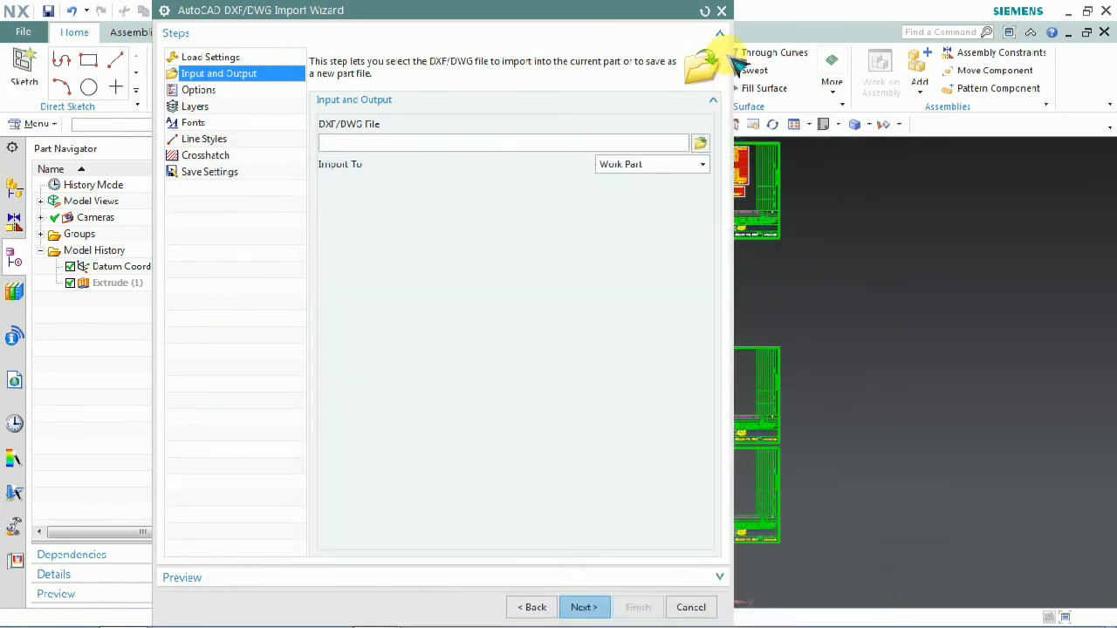
{"action": "left_click", "coordinate": [691, 608]}
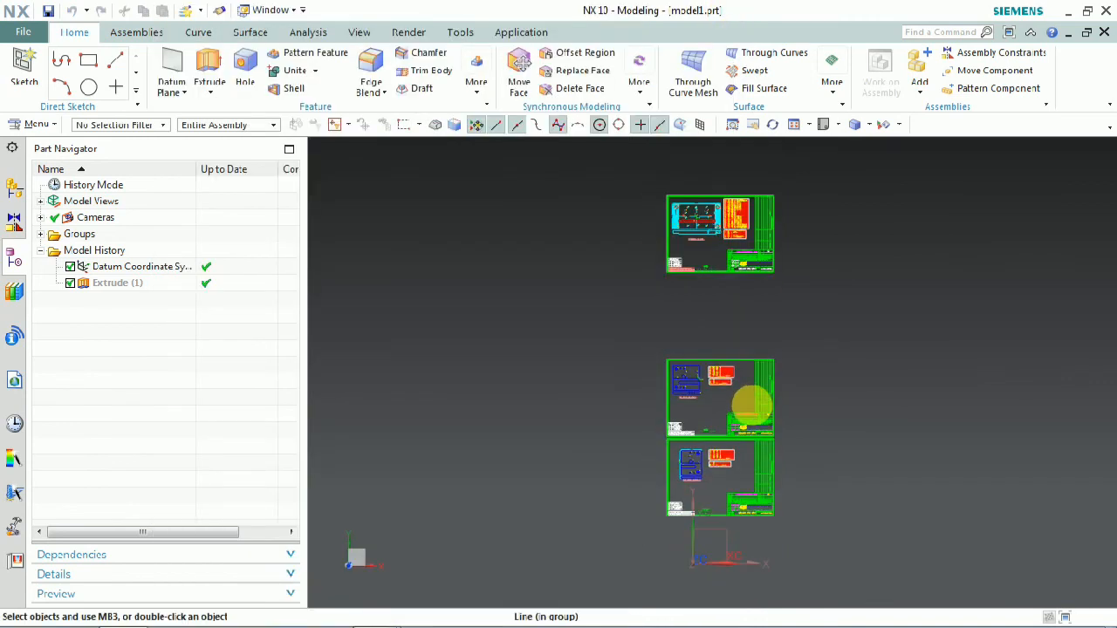